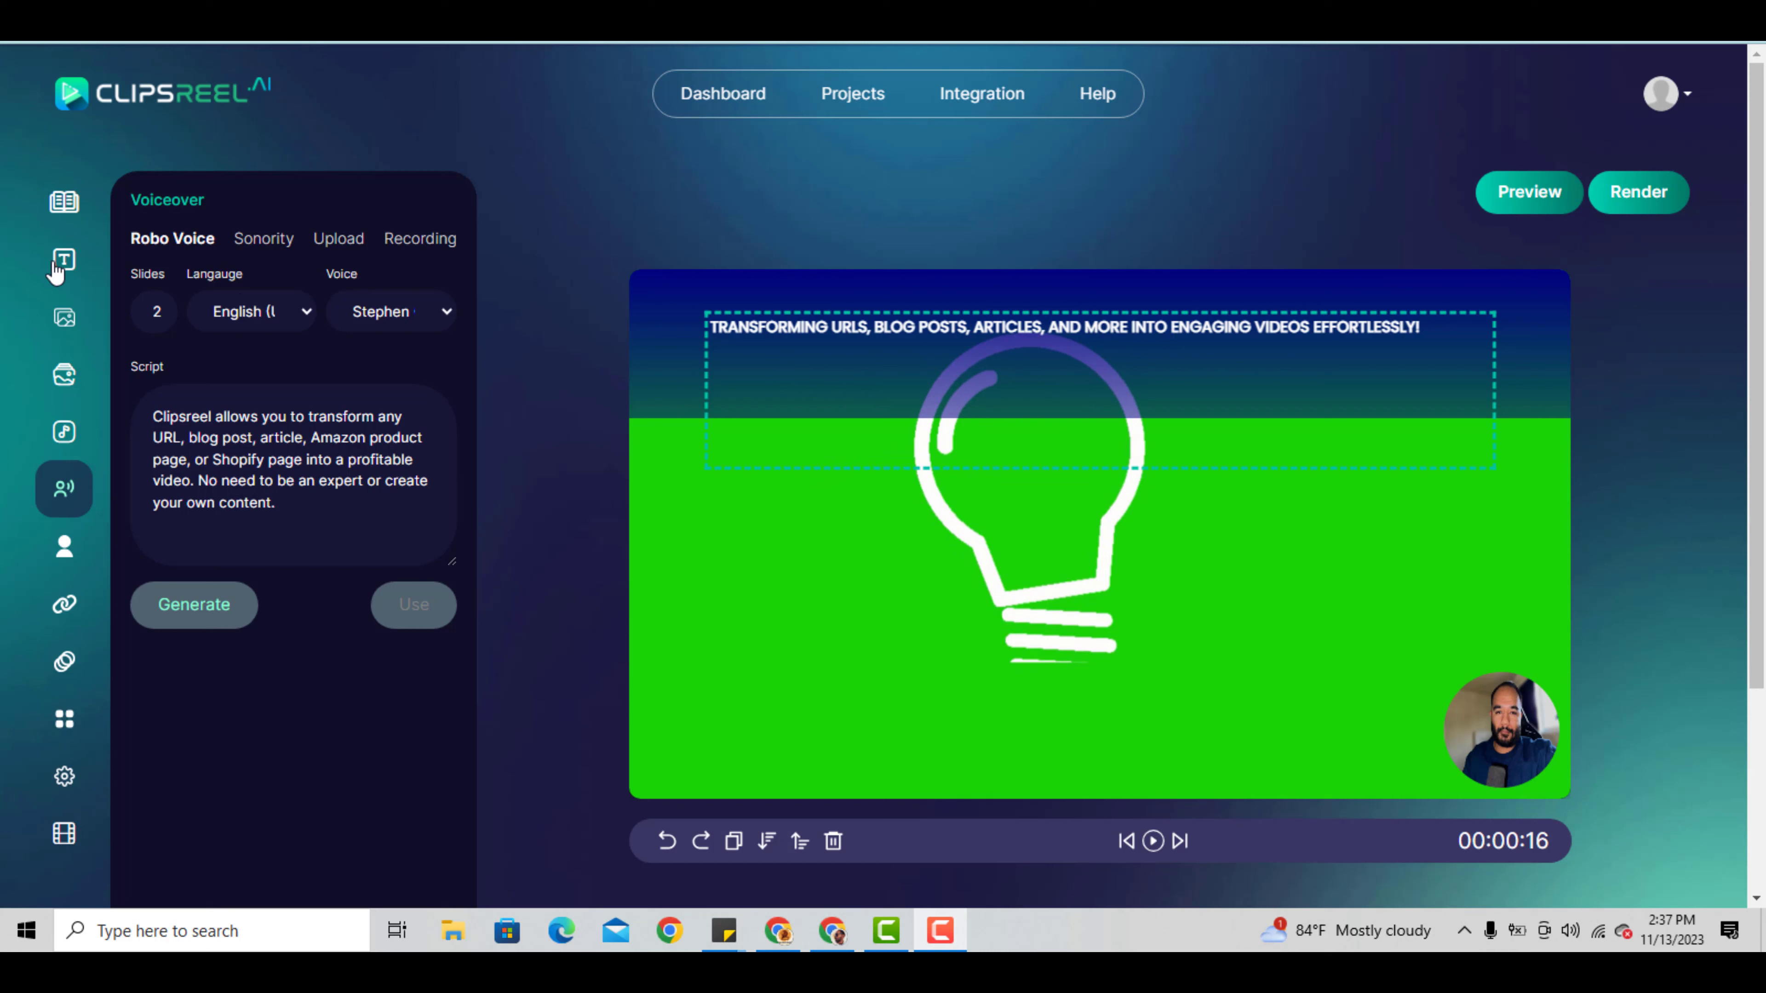
# - Tour the sidebar panels: slide scripts, text, background media, layer media, music and voiceover
pyautogui.click(64, 202)
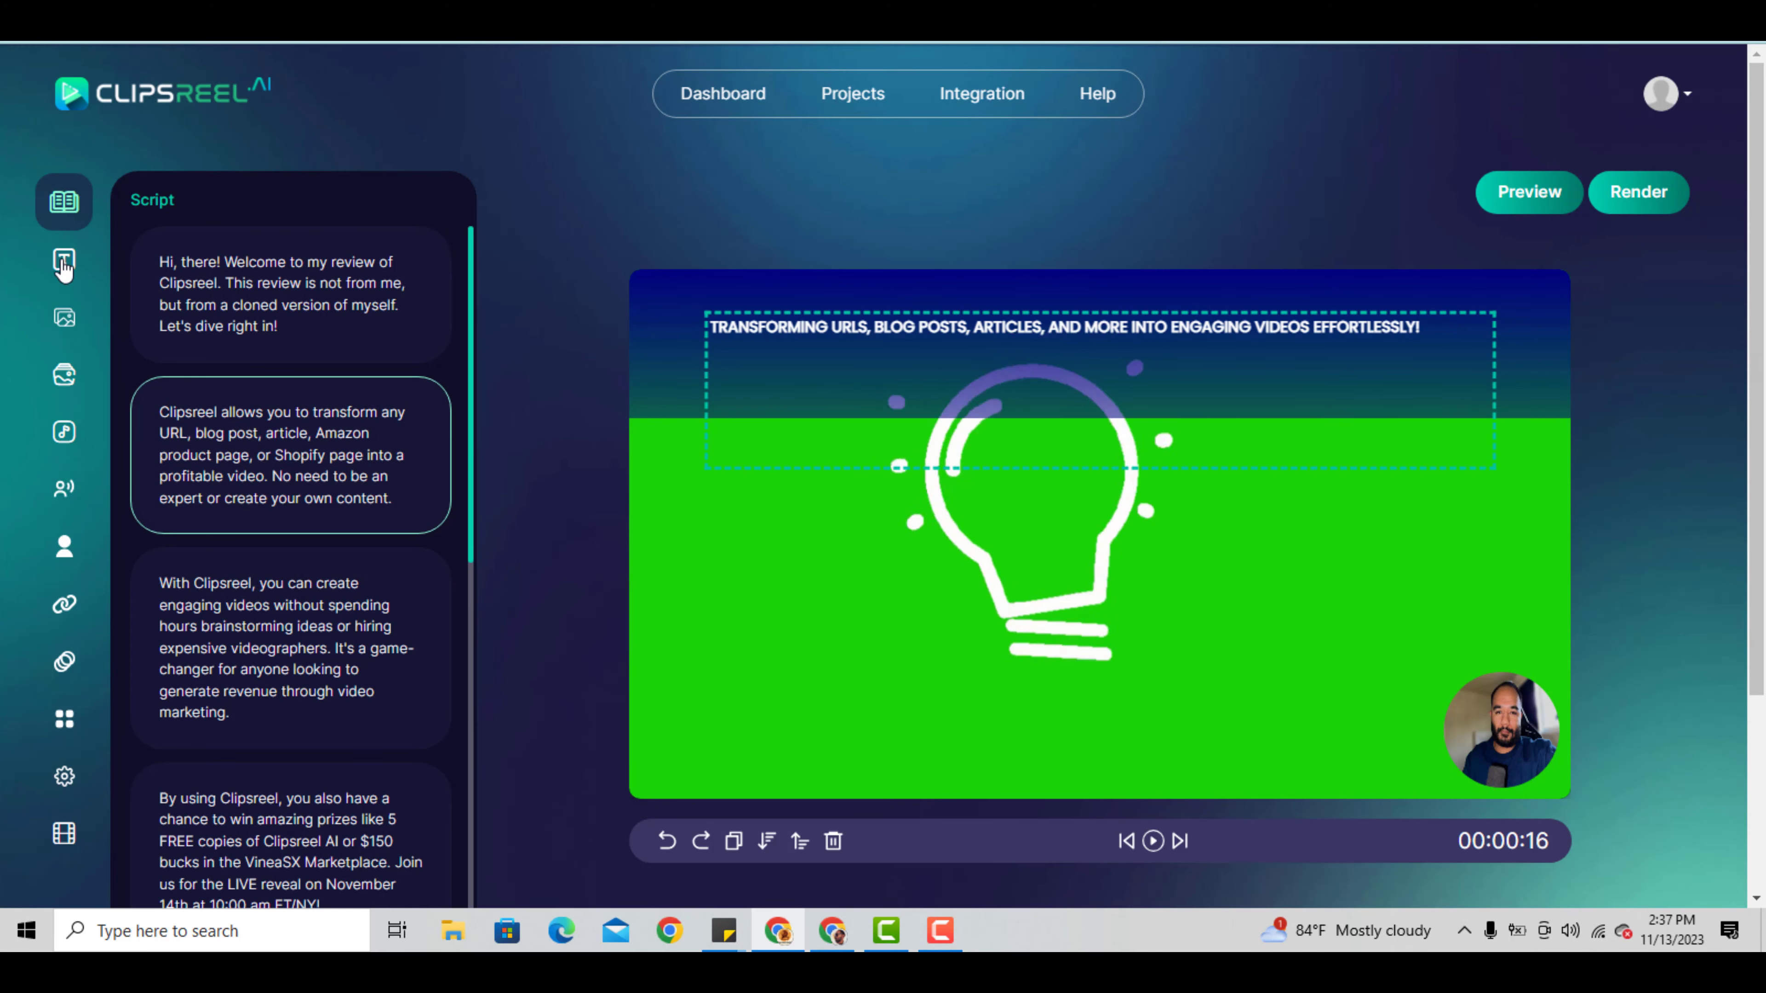
pyautogui.click(61, 260)
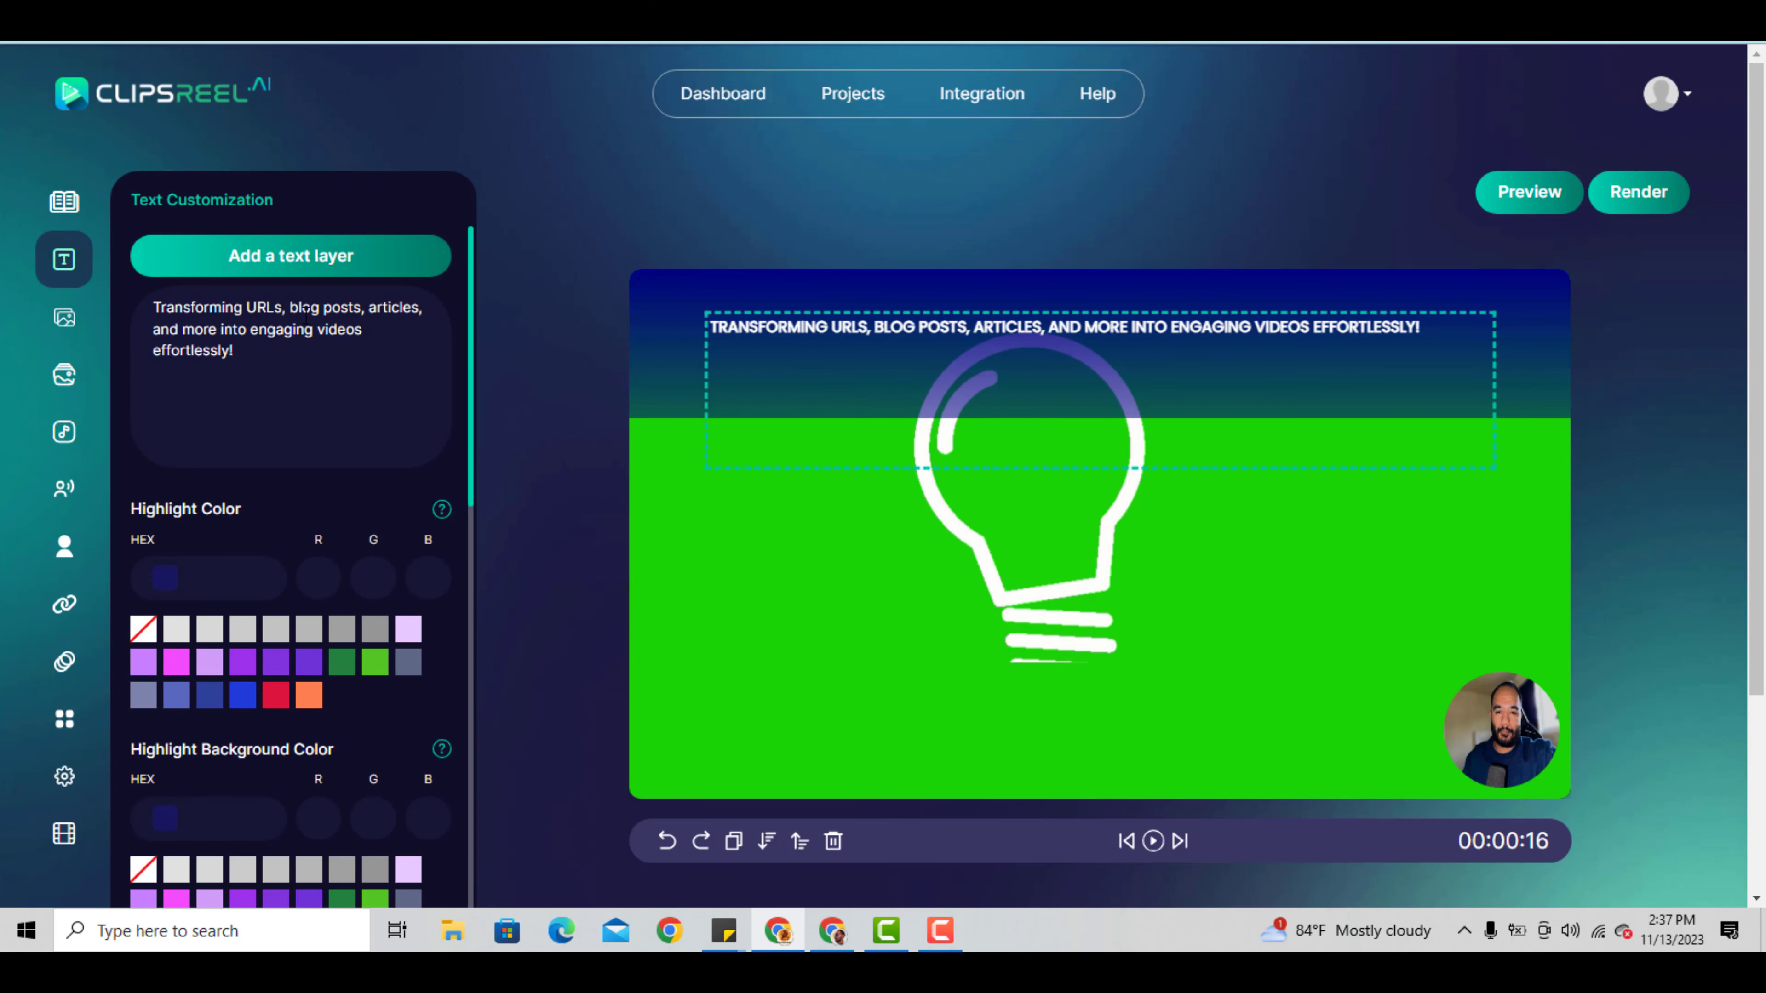
pyautogui.click(63, 317)
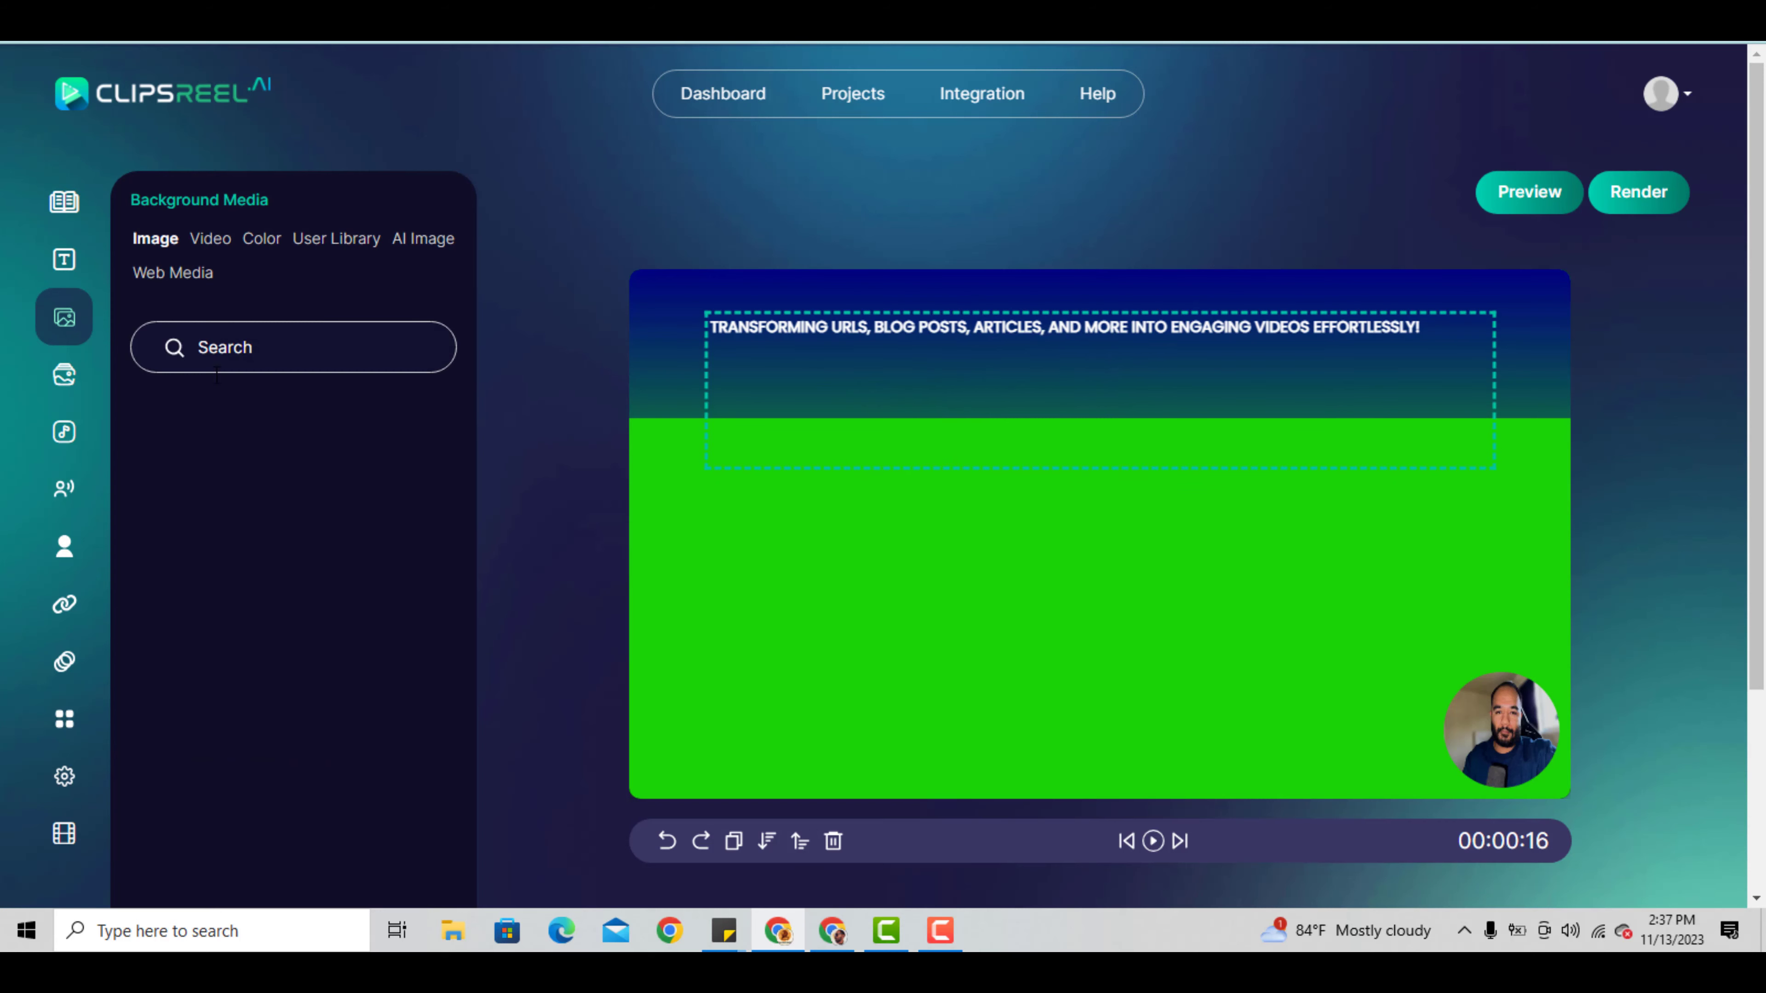
pyautogui.click(65, 376)
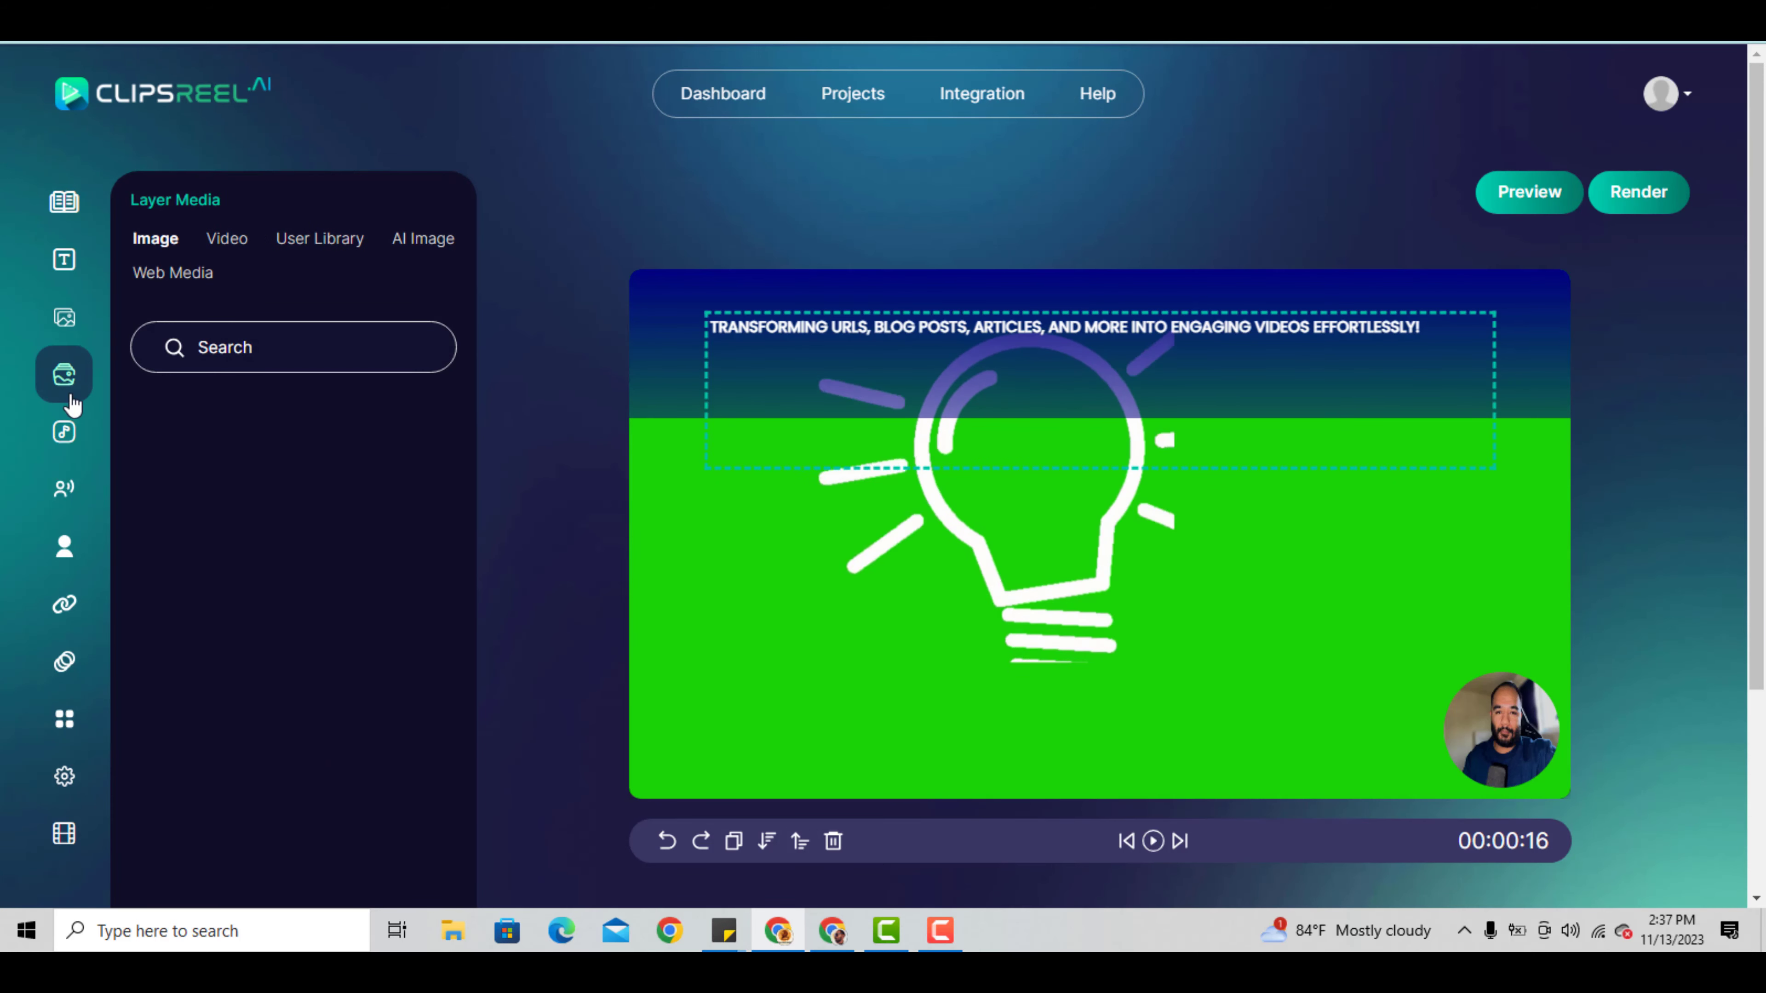
pyautogui.click(63, 432)
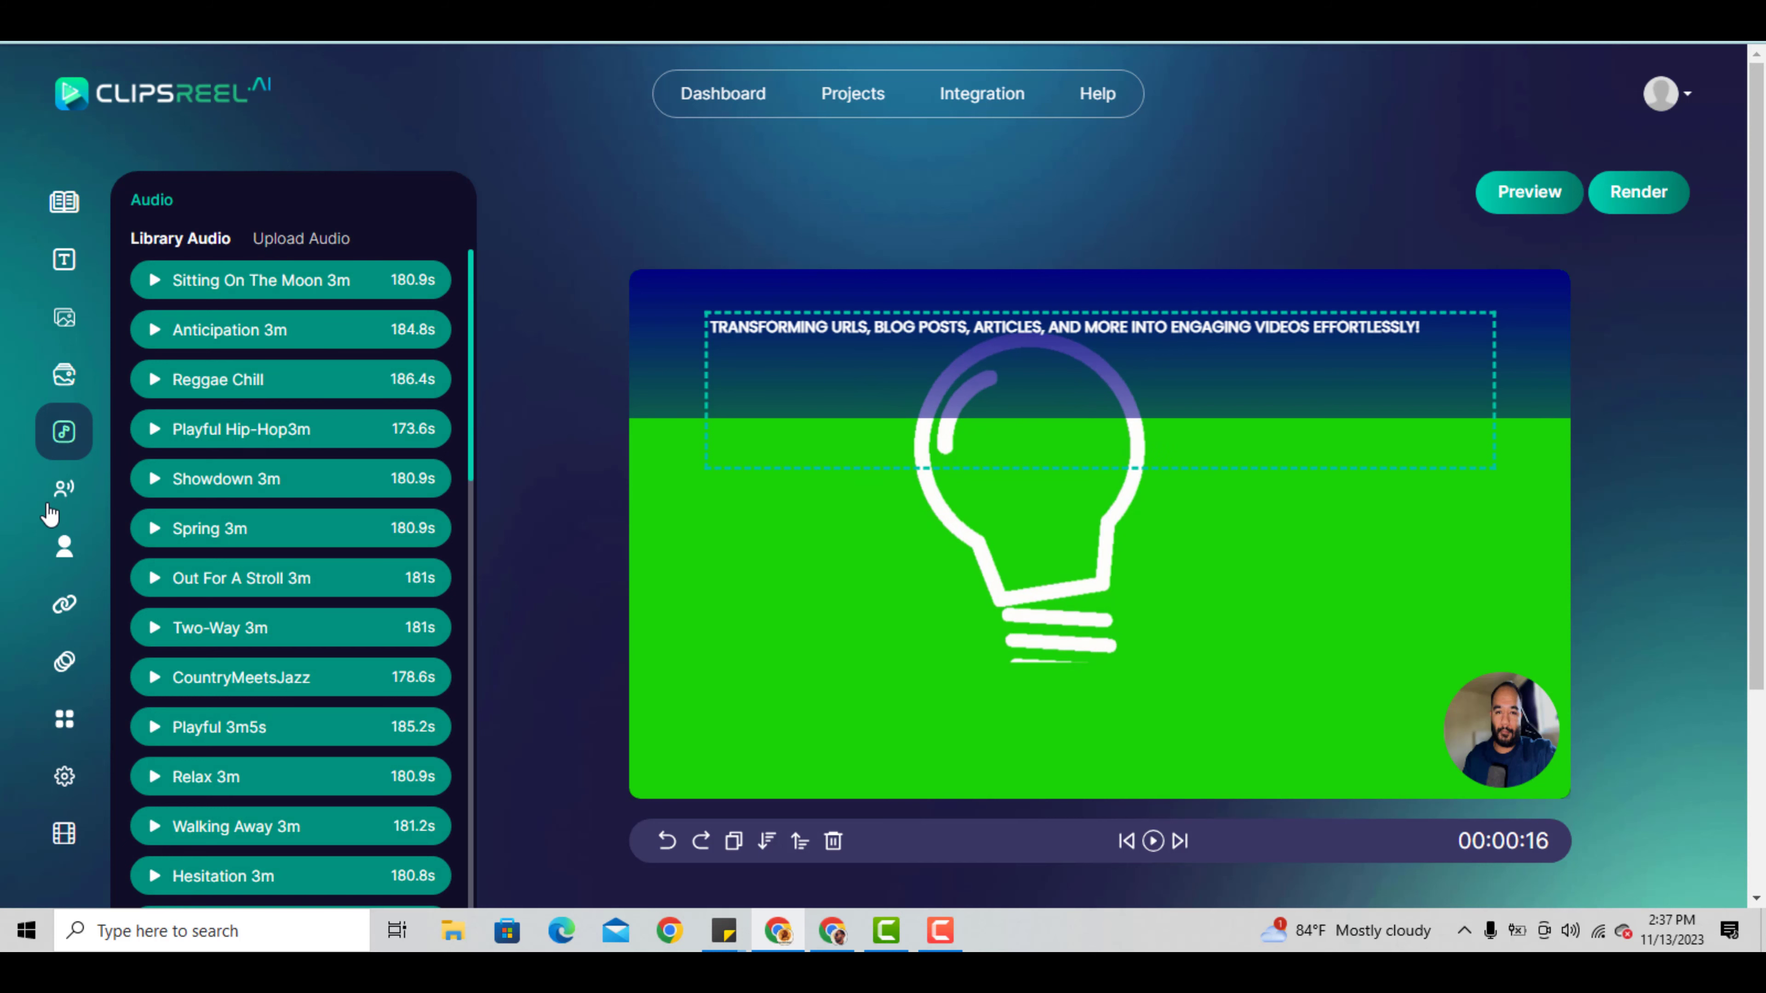
pyautogui.click(65, 487)
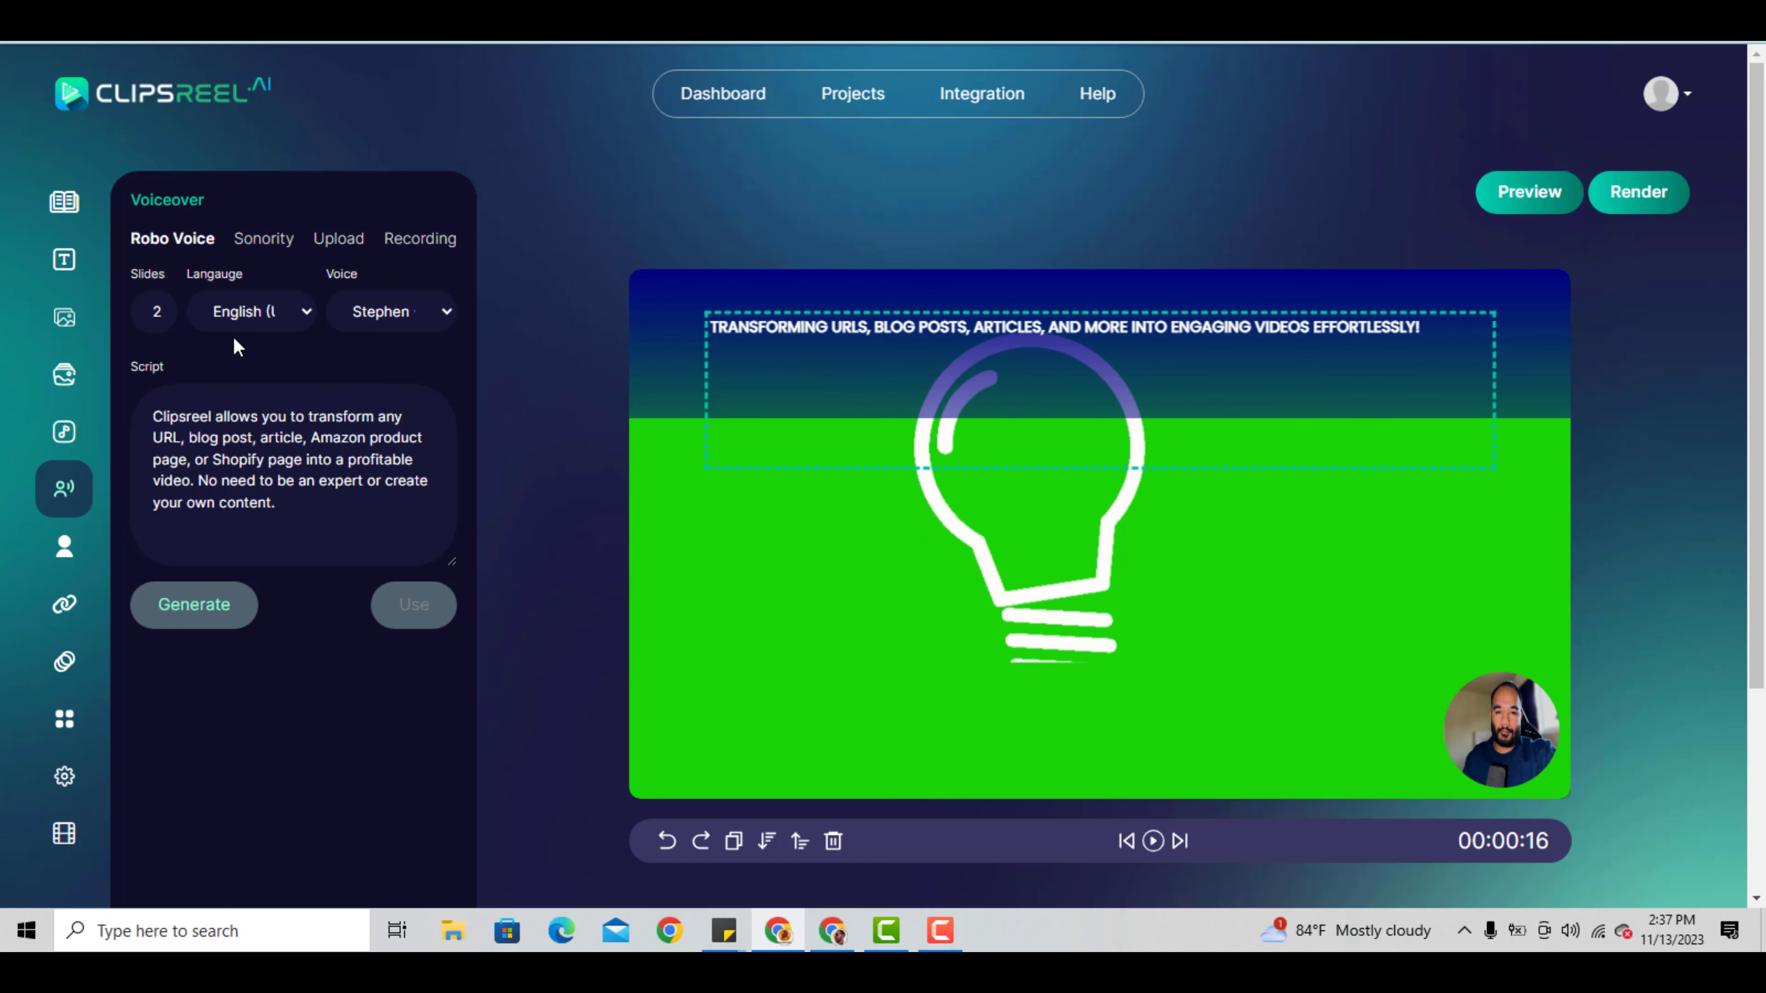
pyautogui.click(391, 311)
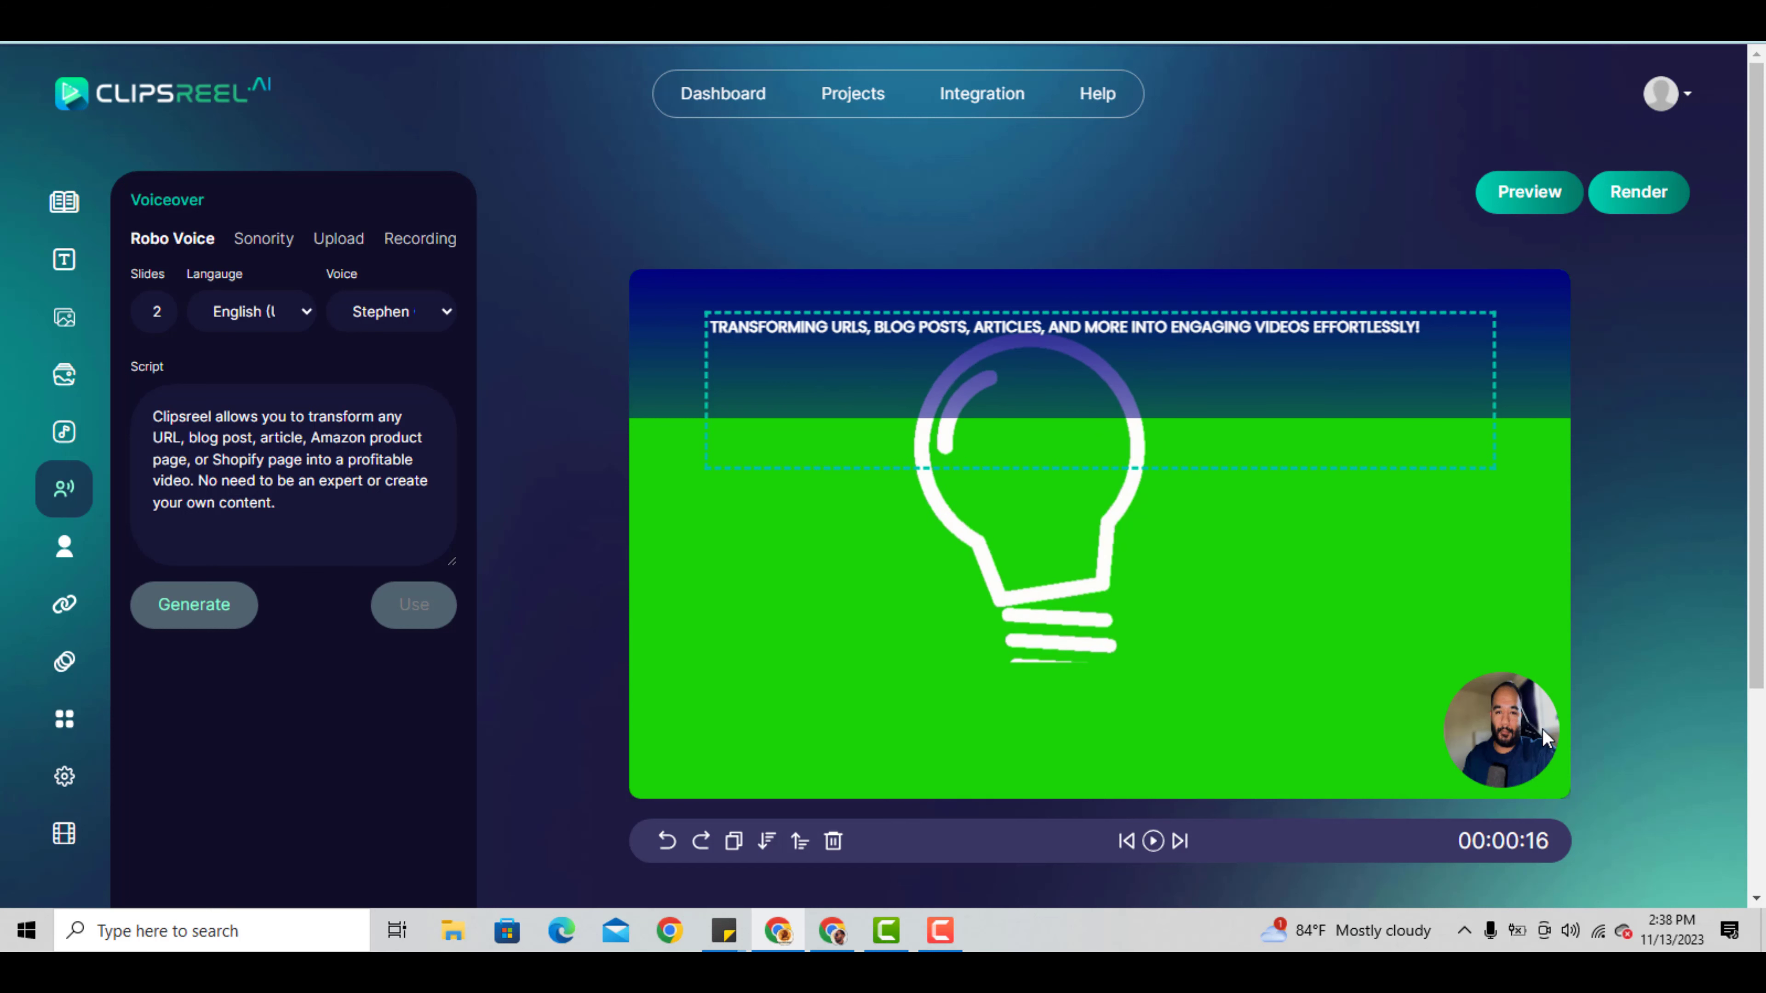
pyautogui.moveTo(1465, 763)
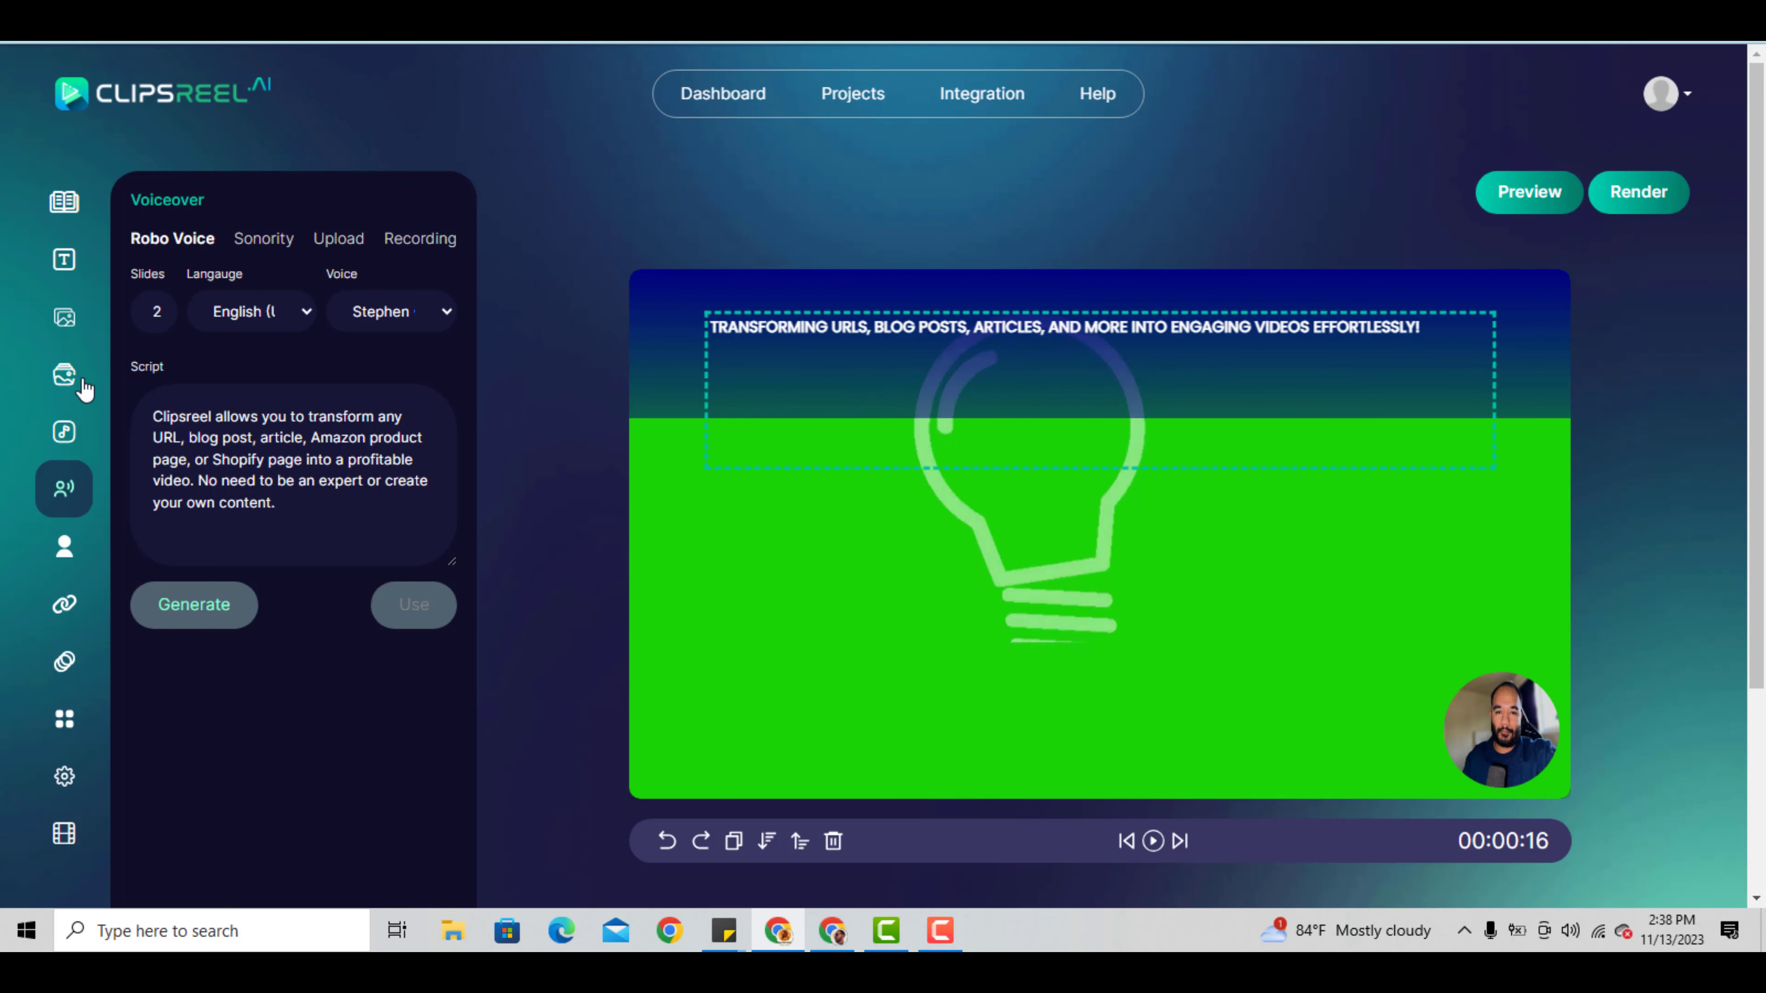
# - Switch to the Talking Head settings with the presenter's face enabled
pyautogui.click(64, 546)
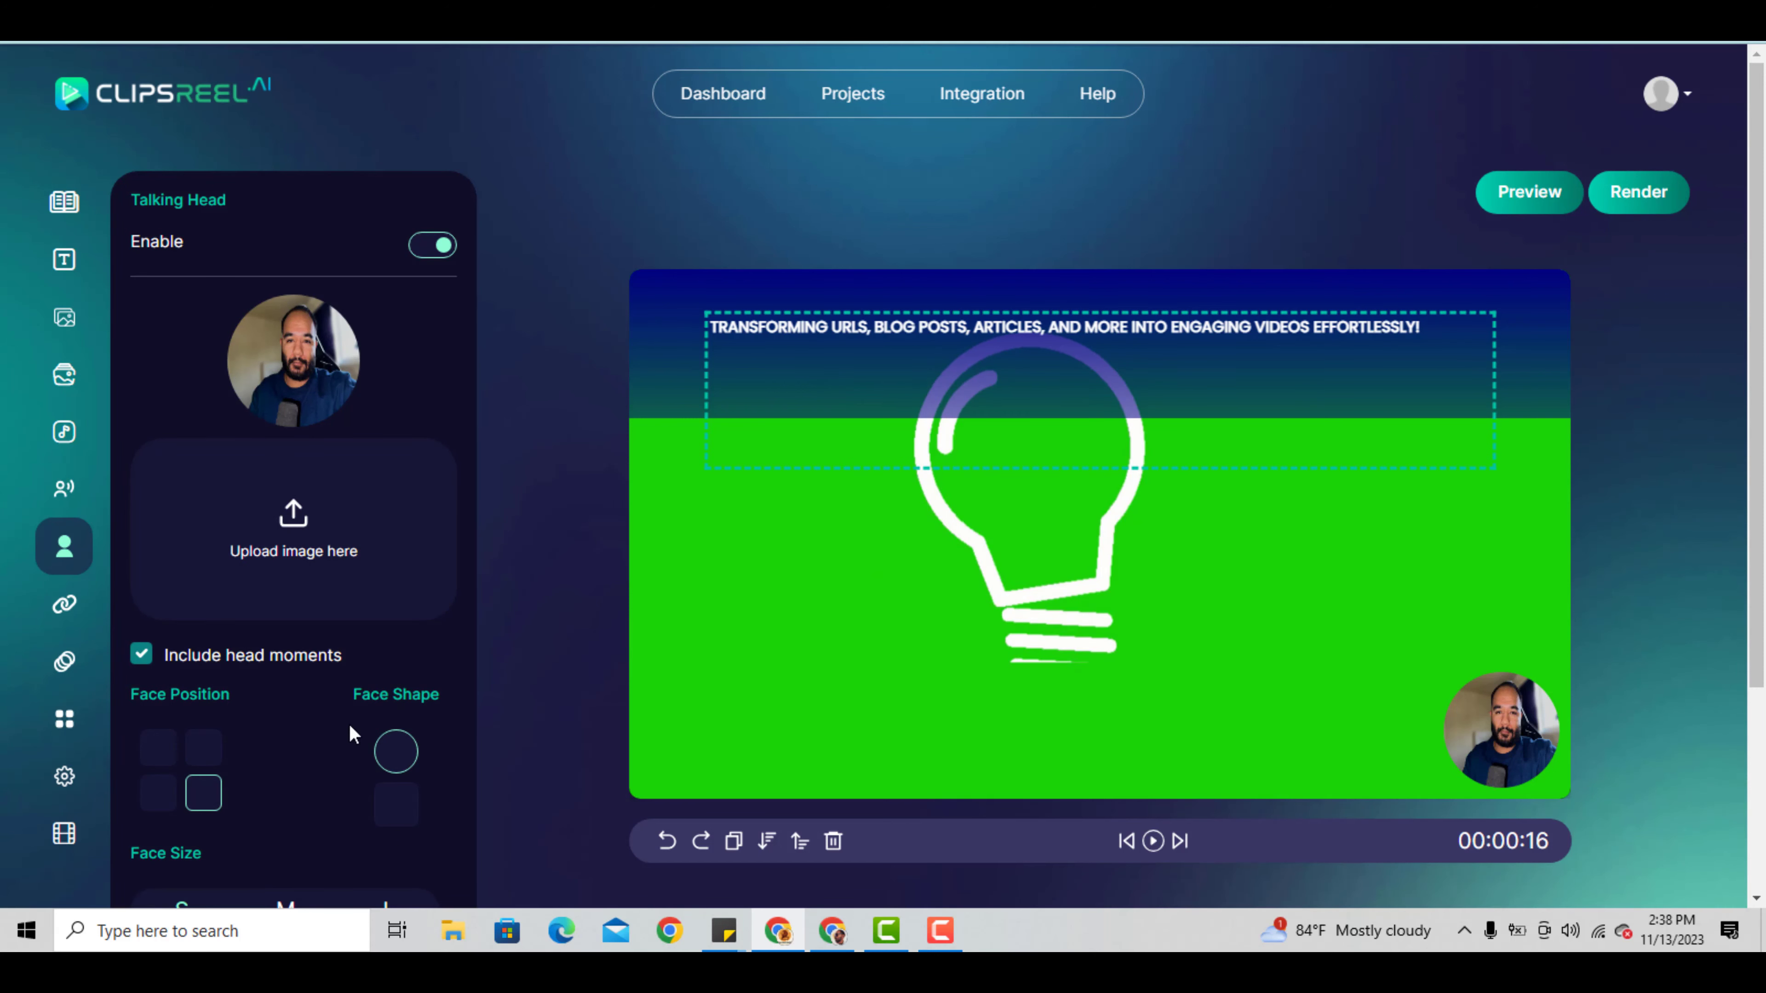
# - Try the face positions, settle on bottom-right and make the face shape square
pyautogui.click(158, 747)
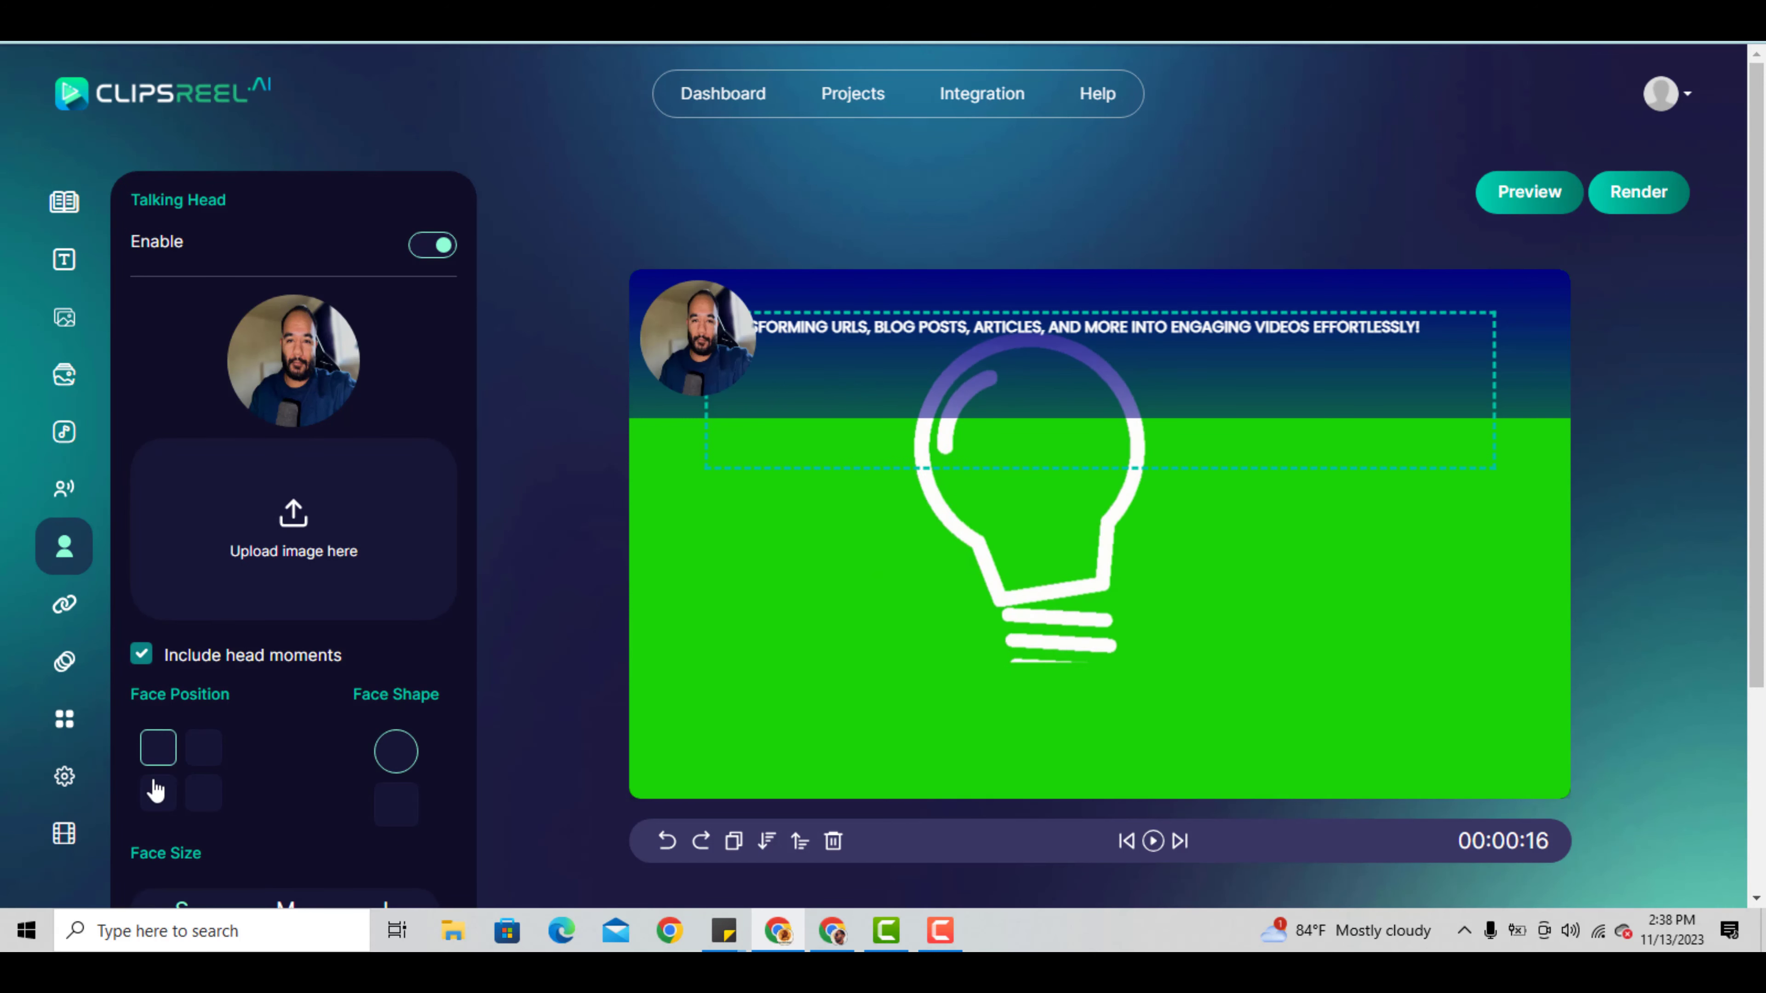
pyautogui.click(204, 747)
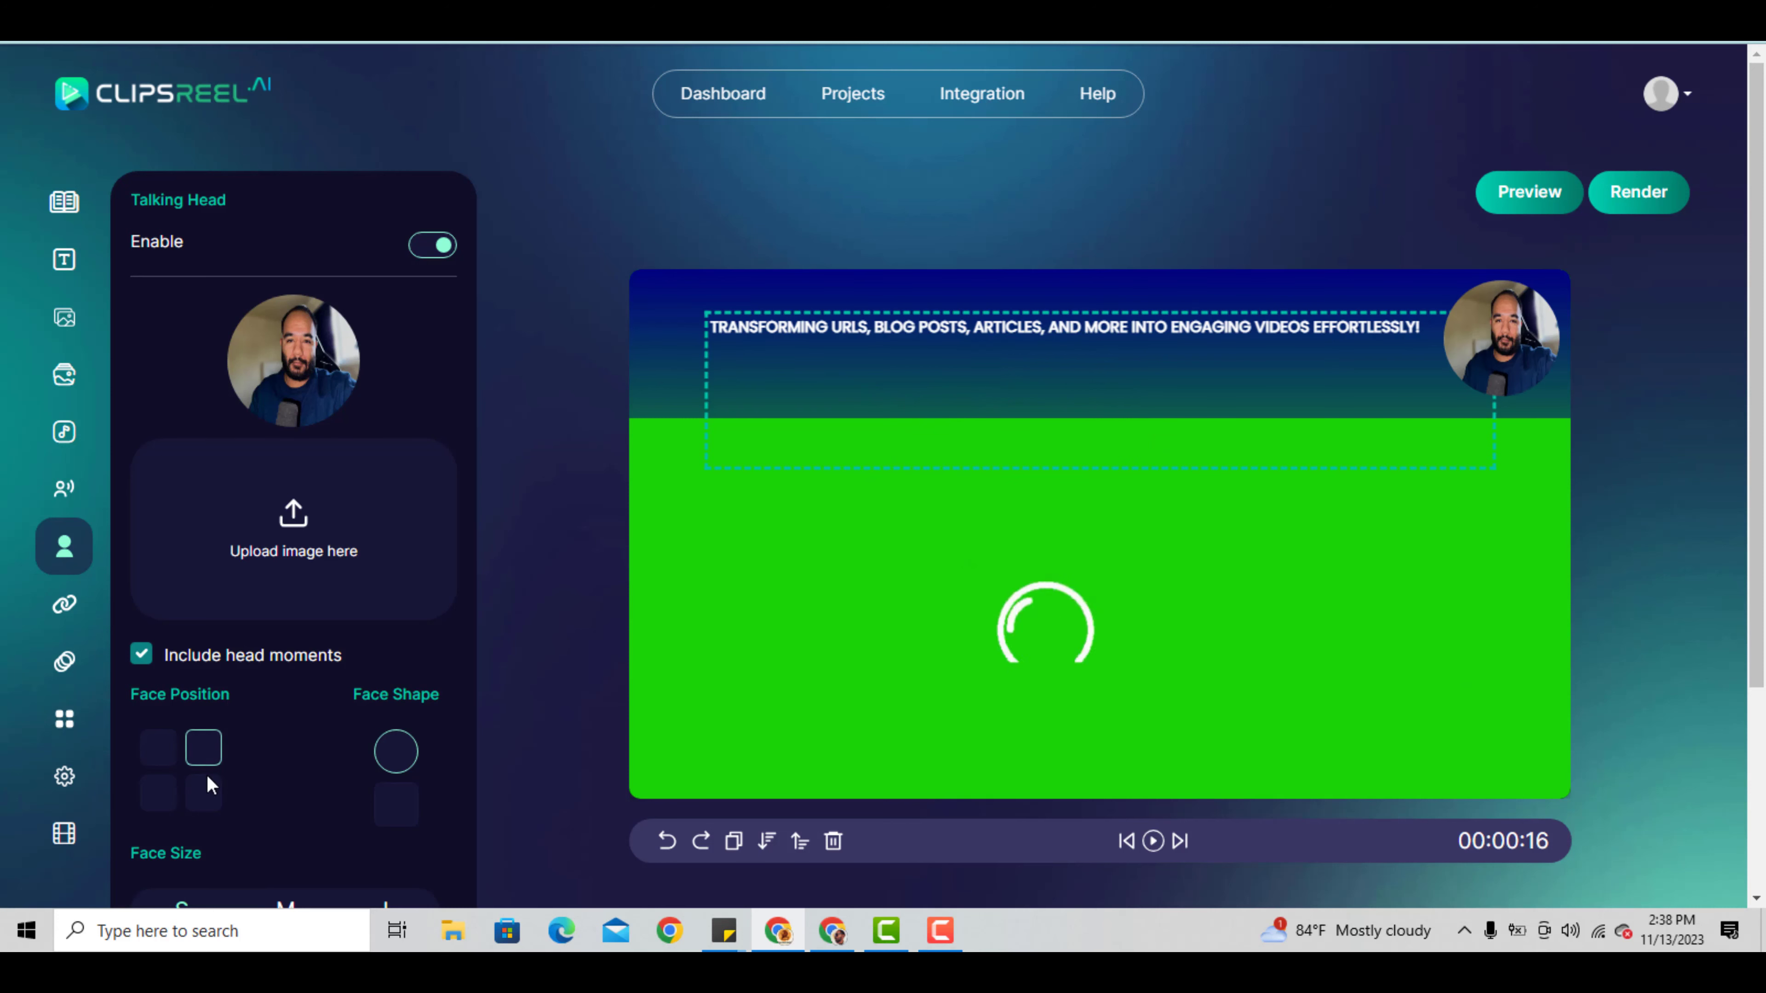
pyautogui.click(204, 793)
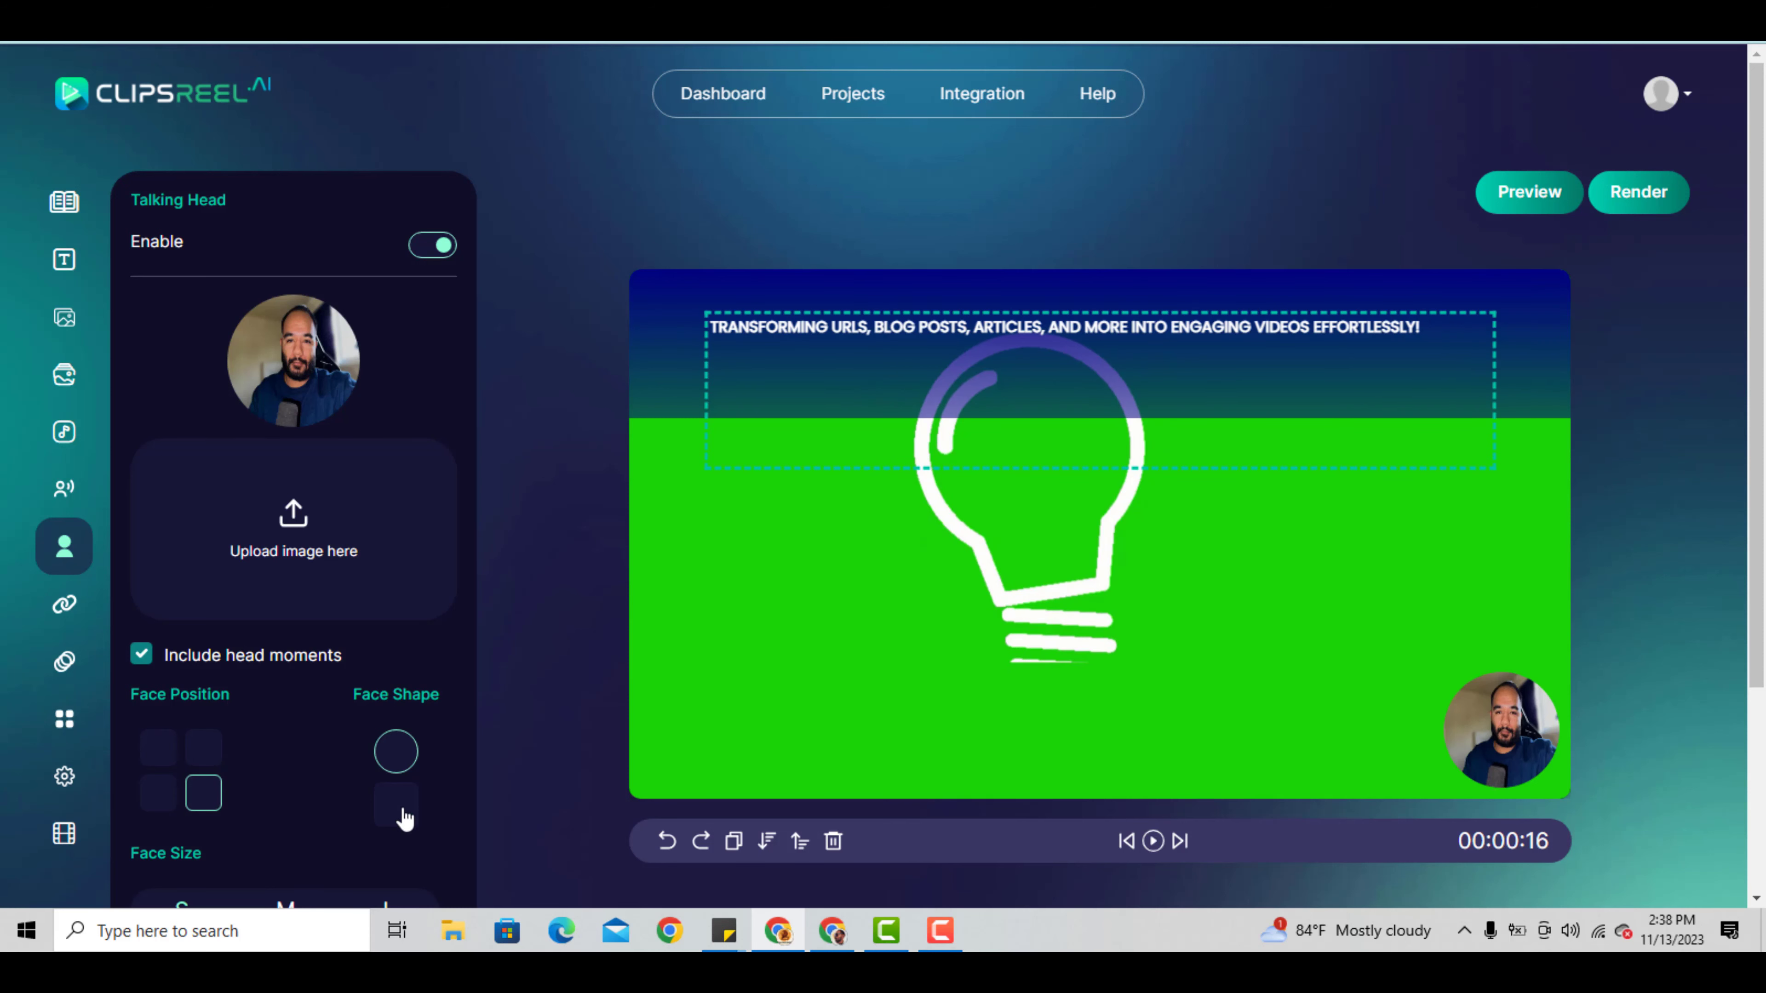
pyautogui.click(395, 794)
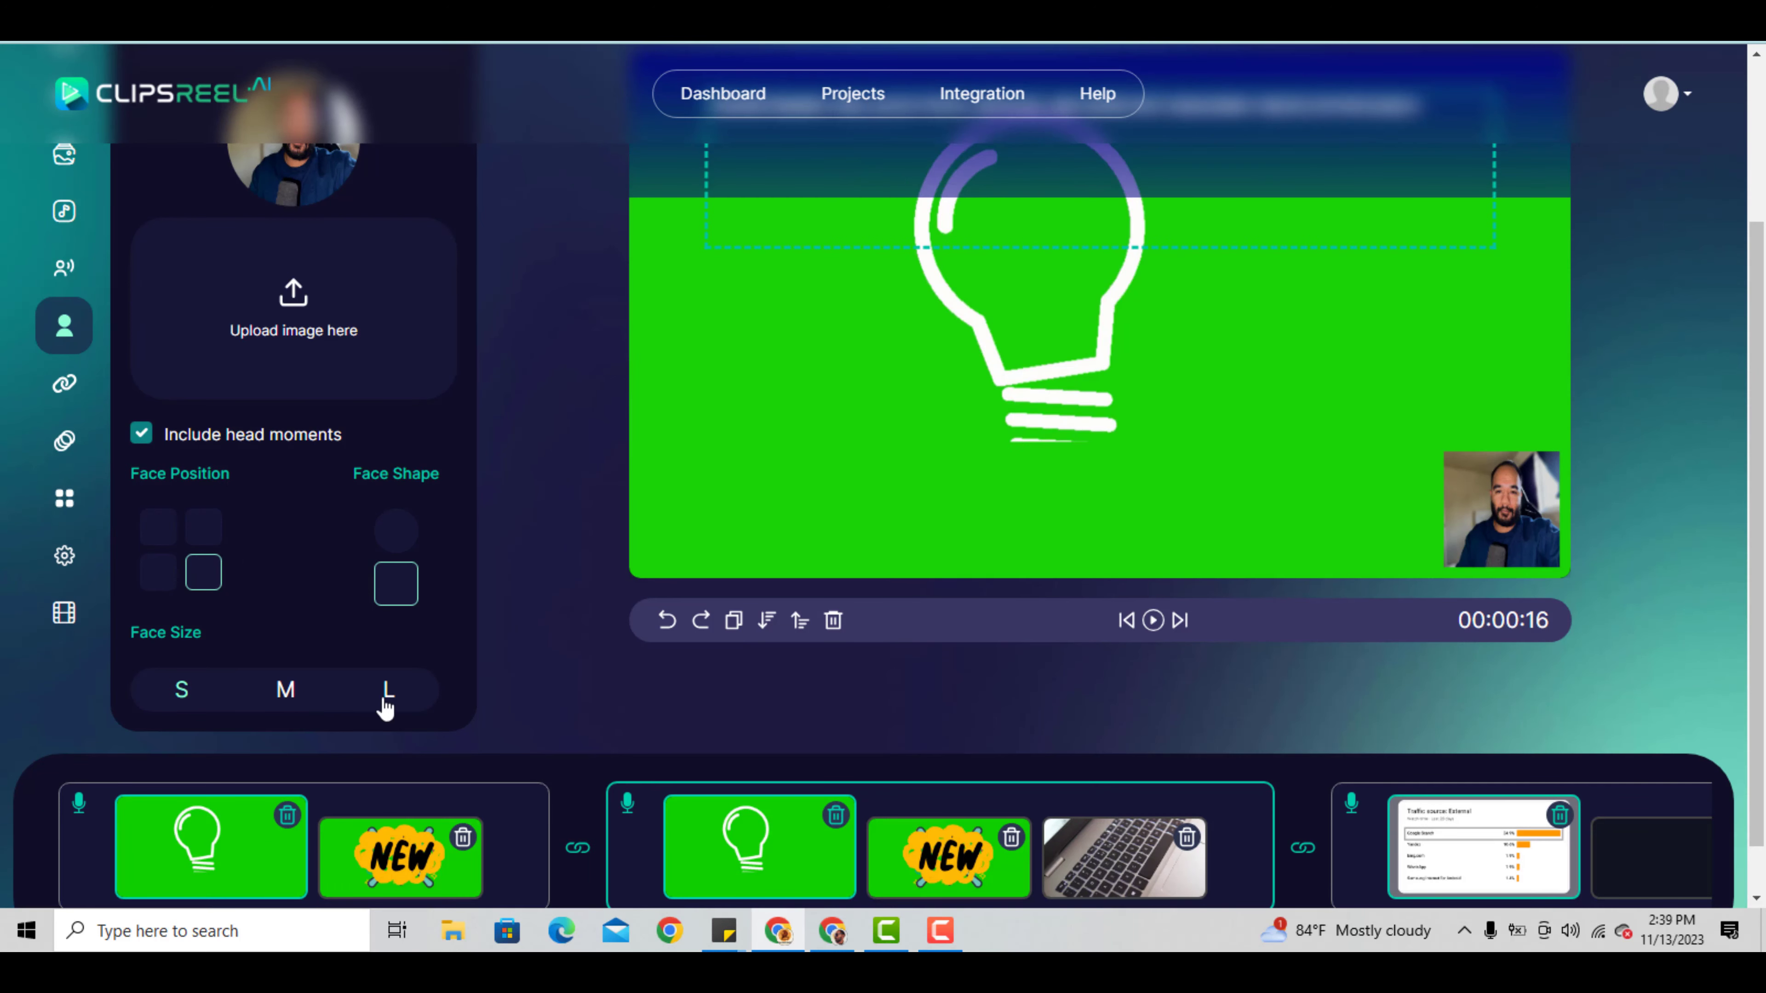
# - Set the talking-head face size, trying large then medium
pyautogui.click(285, 689)
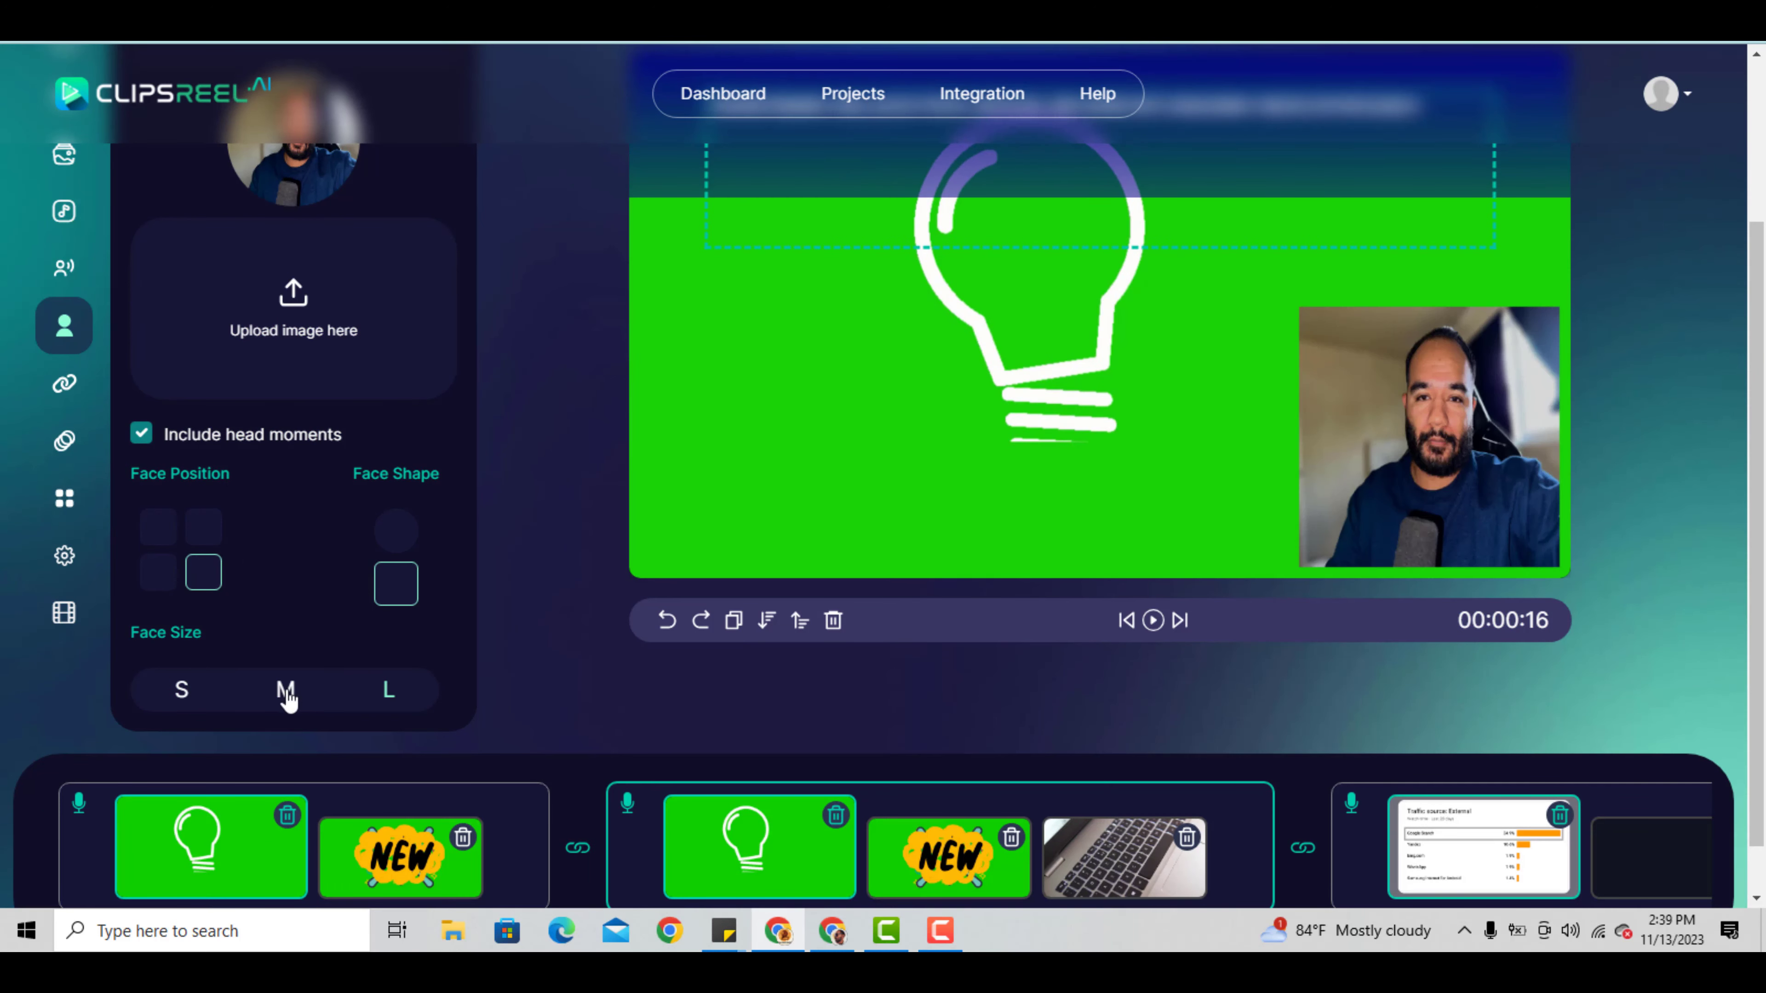
pyautogui.click(388, 689)
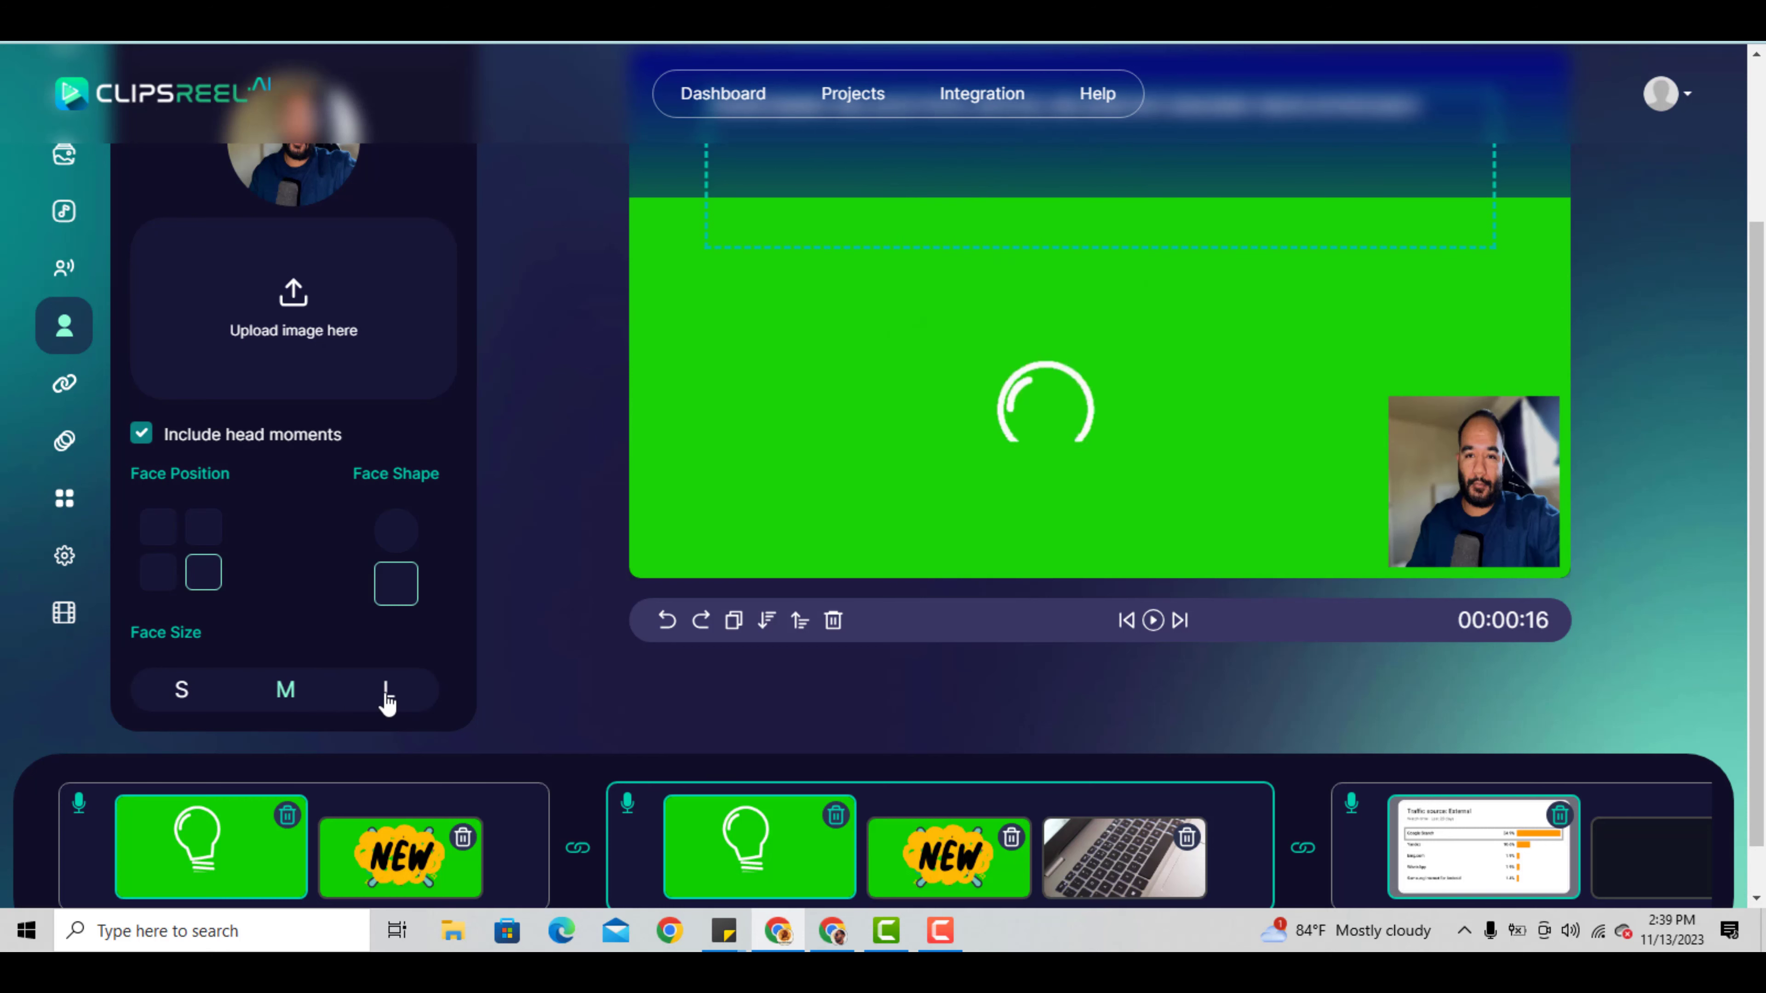
pyautogui.scroll(-3)
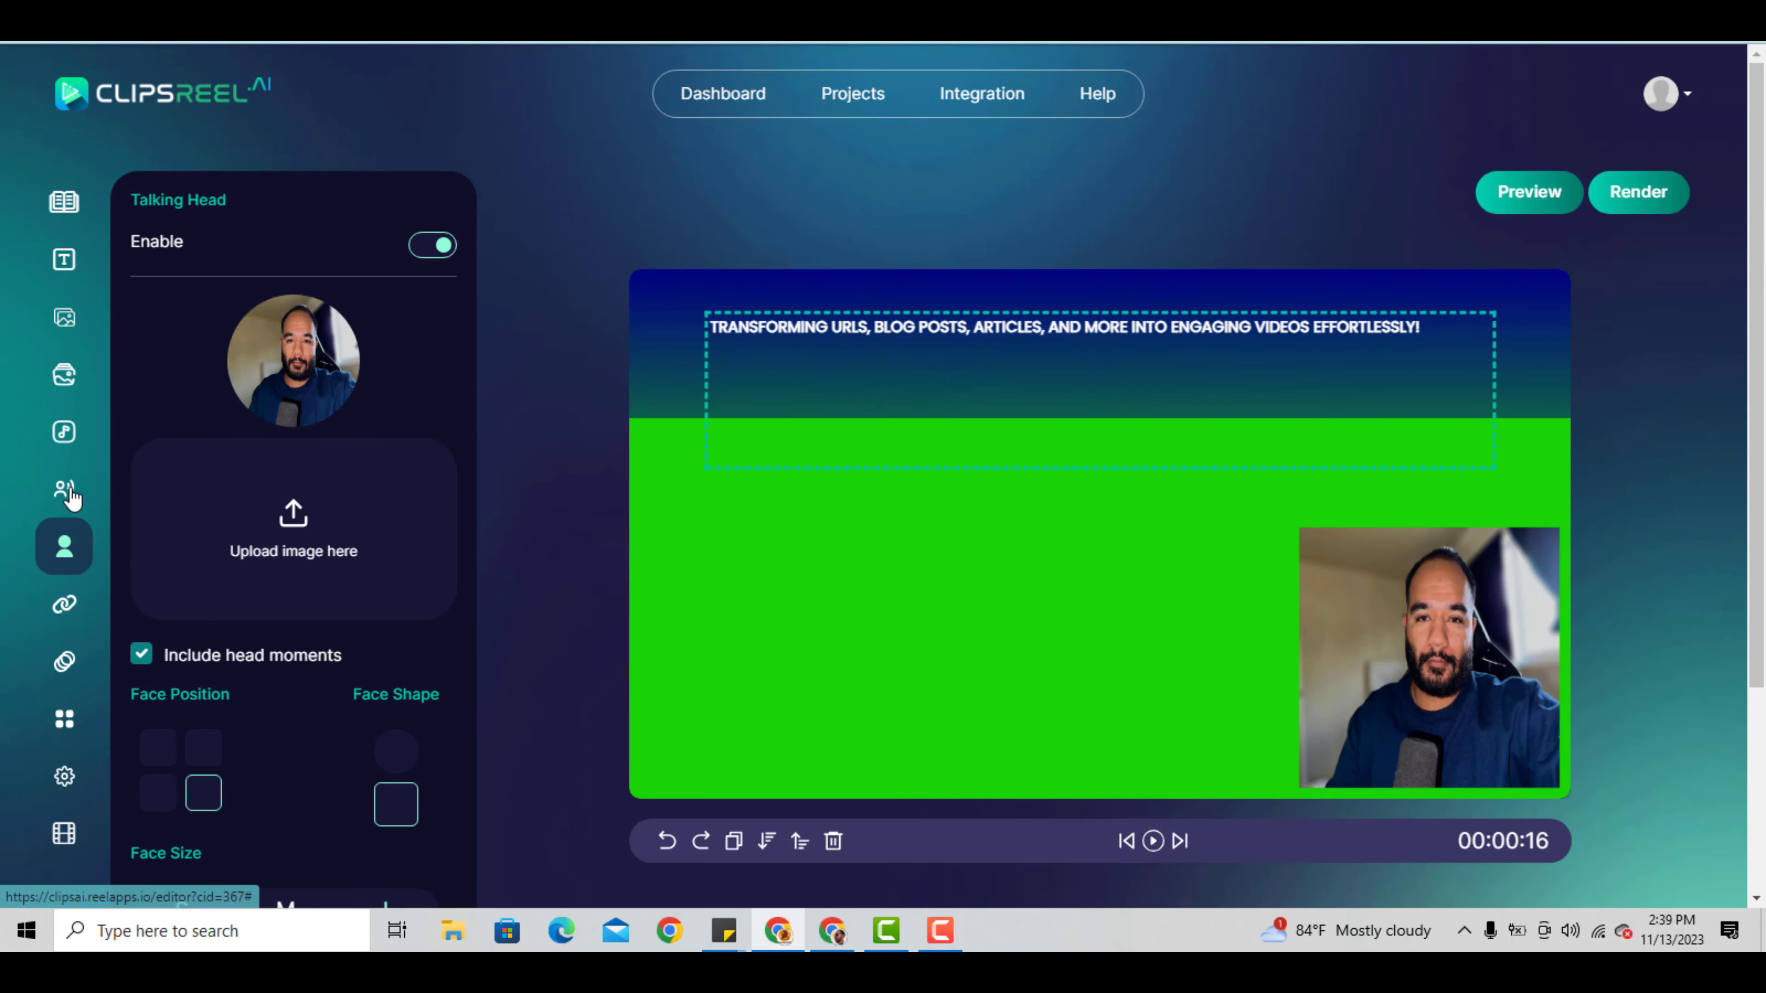
pyautogui.click(65, 487)
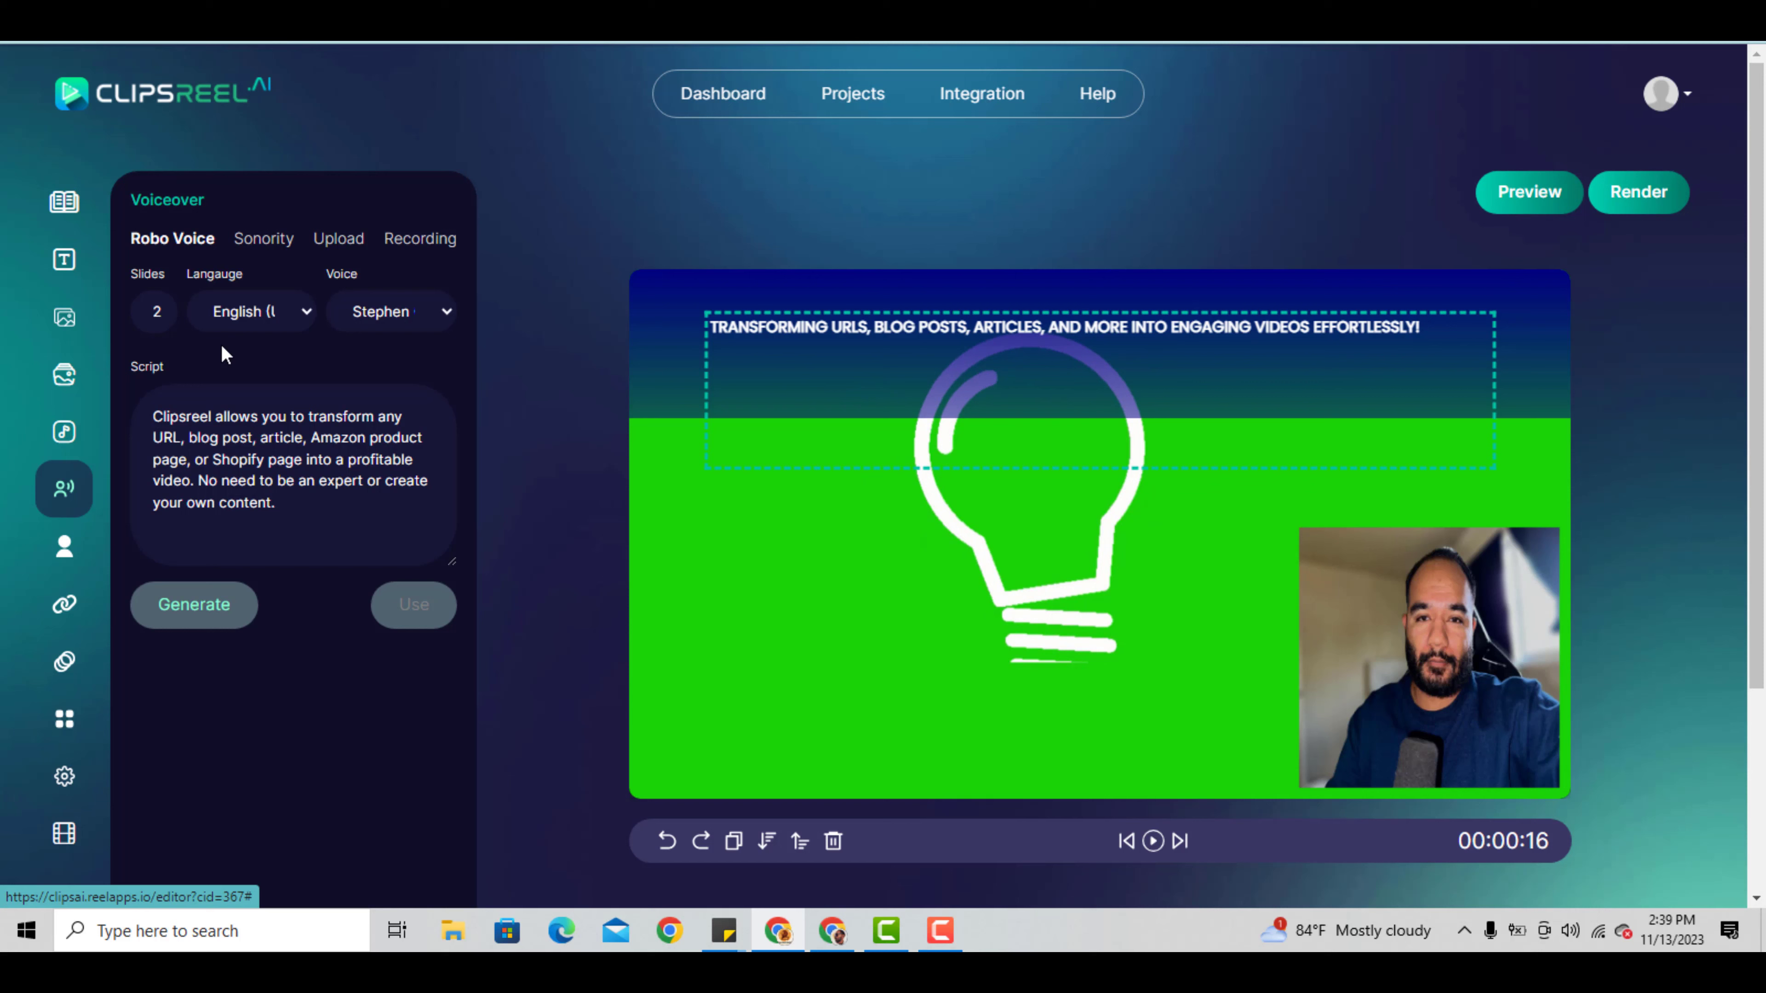
pyautogui.moveTo(1446, 693)
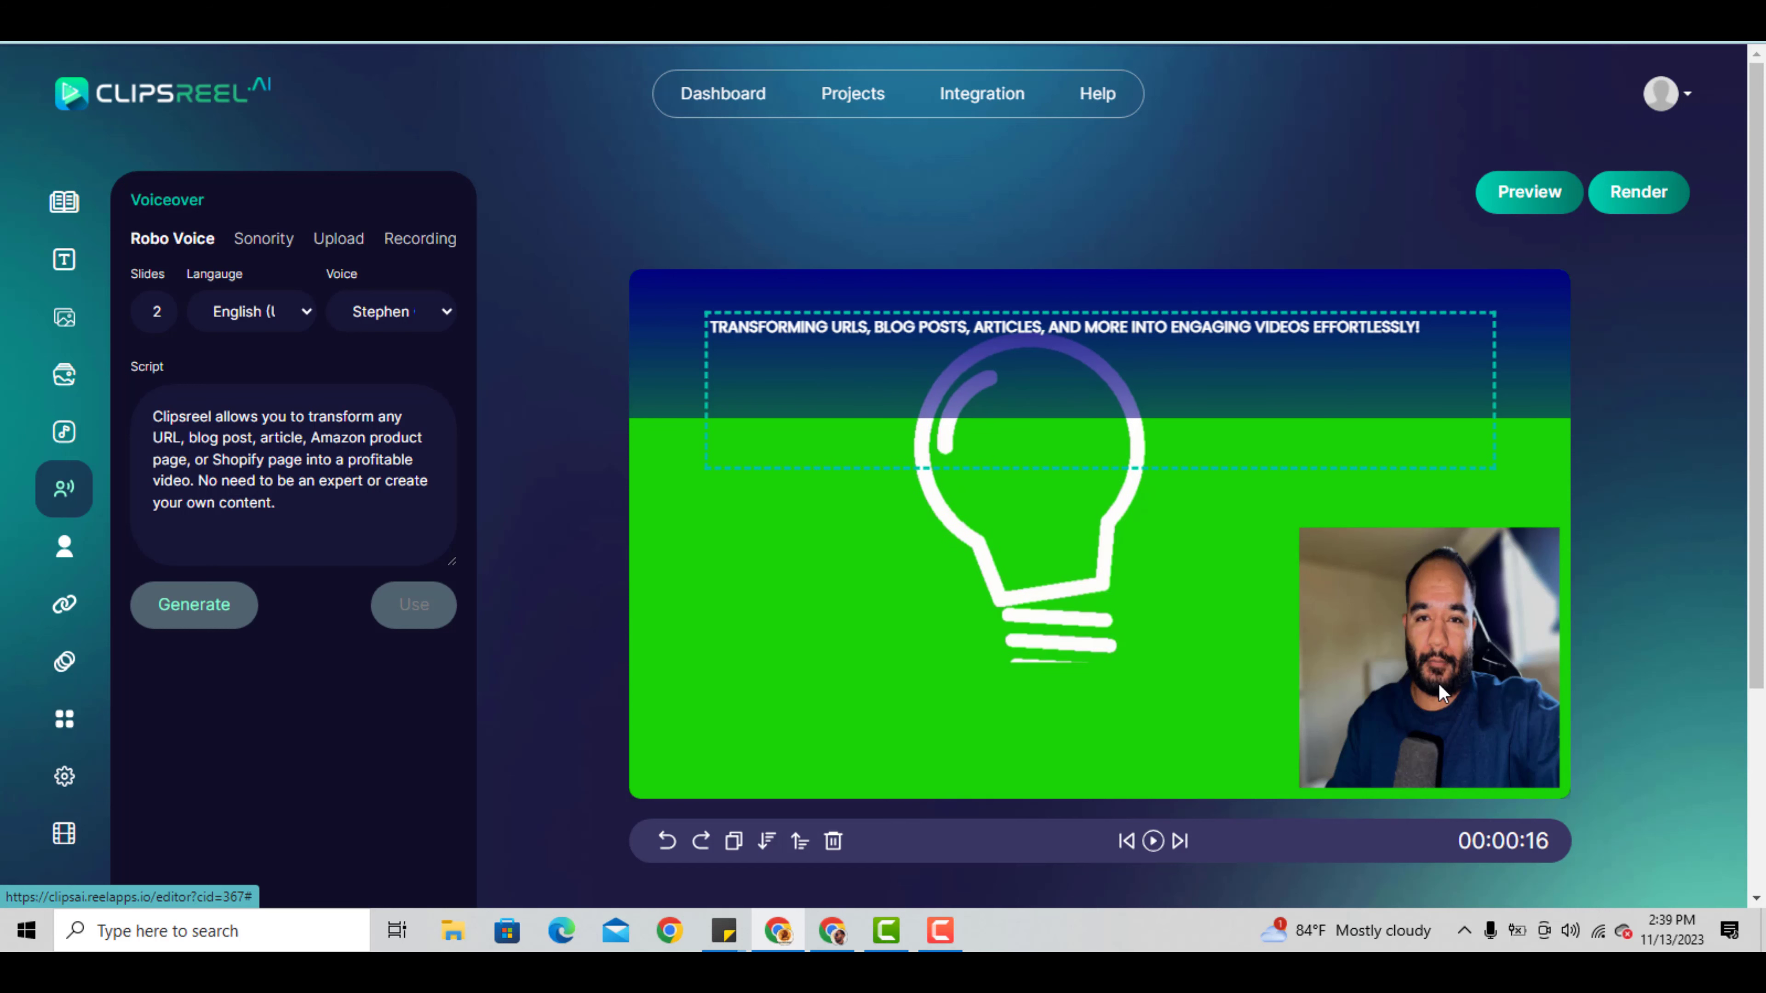
pyautogui.moveTo(1421, 664)
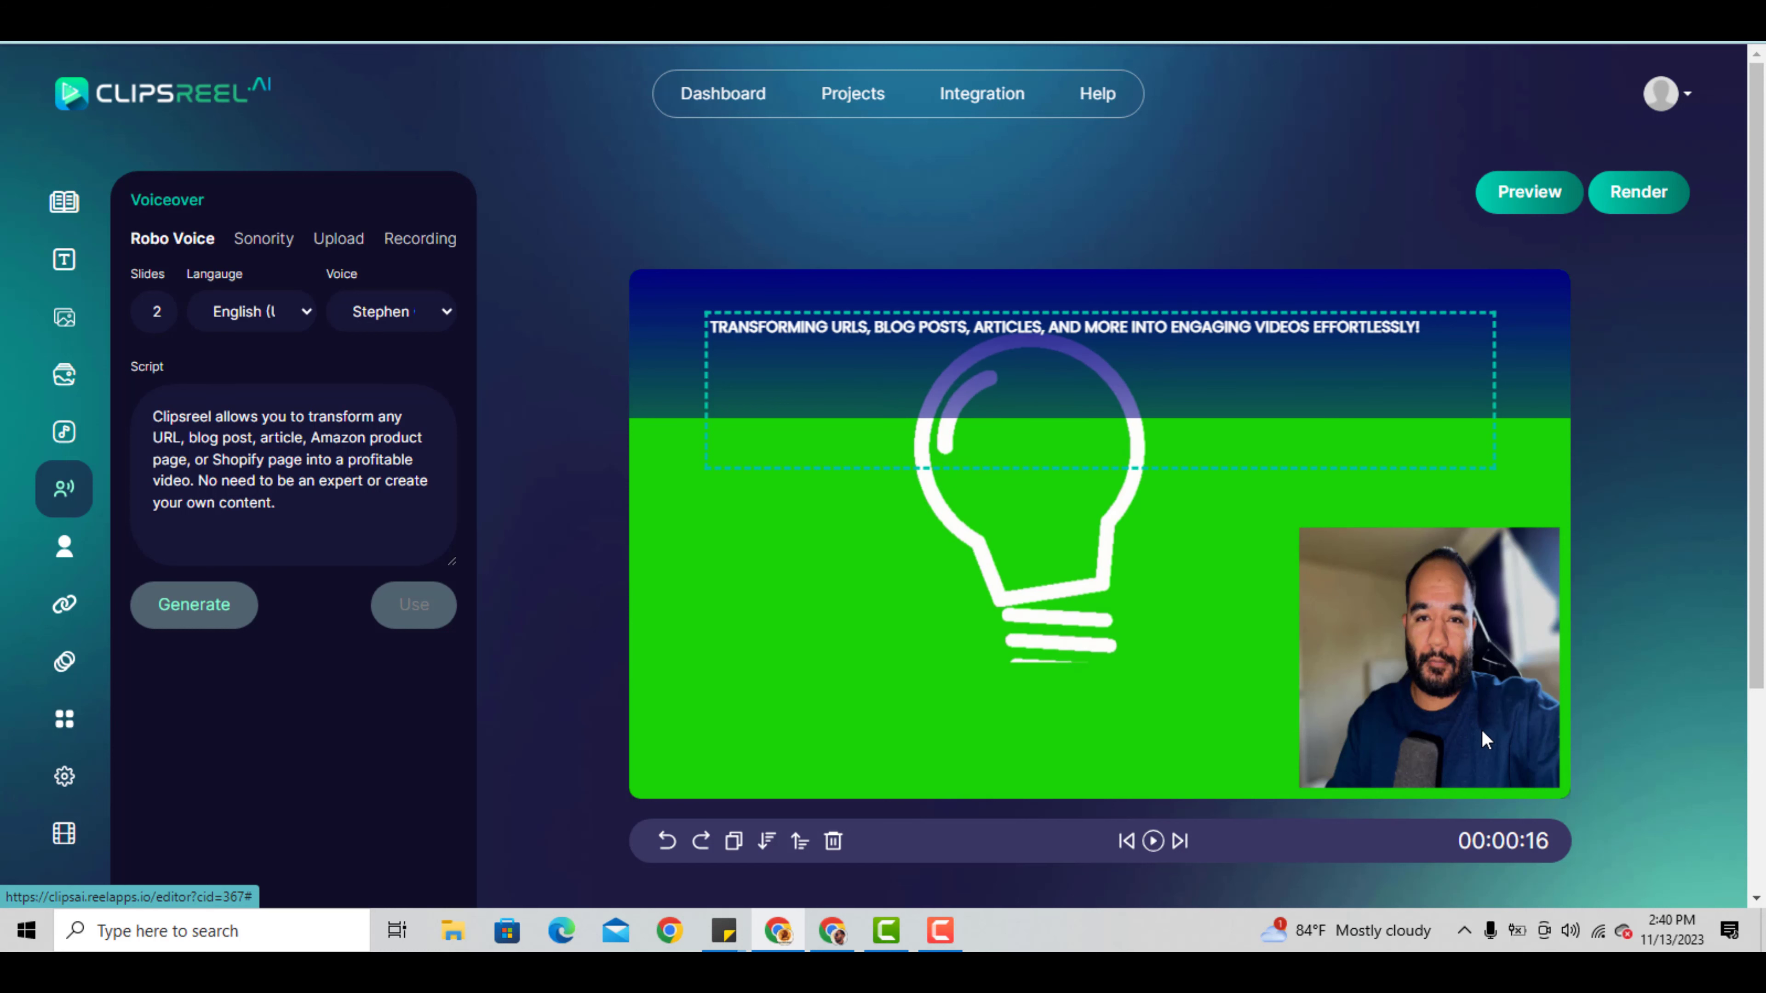
pyautogui.moveTo(509, 426)
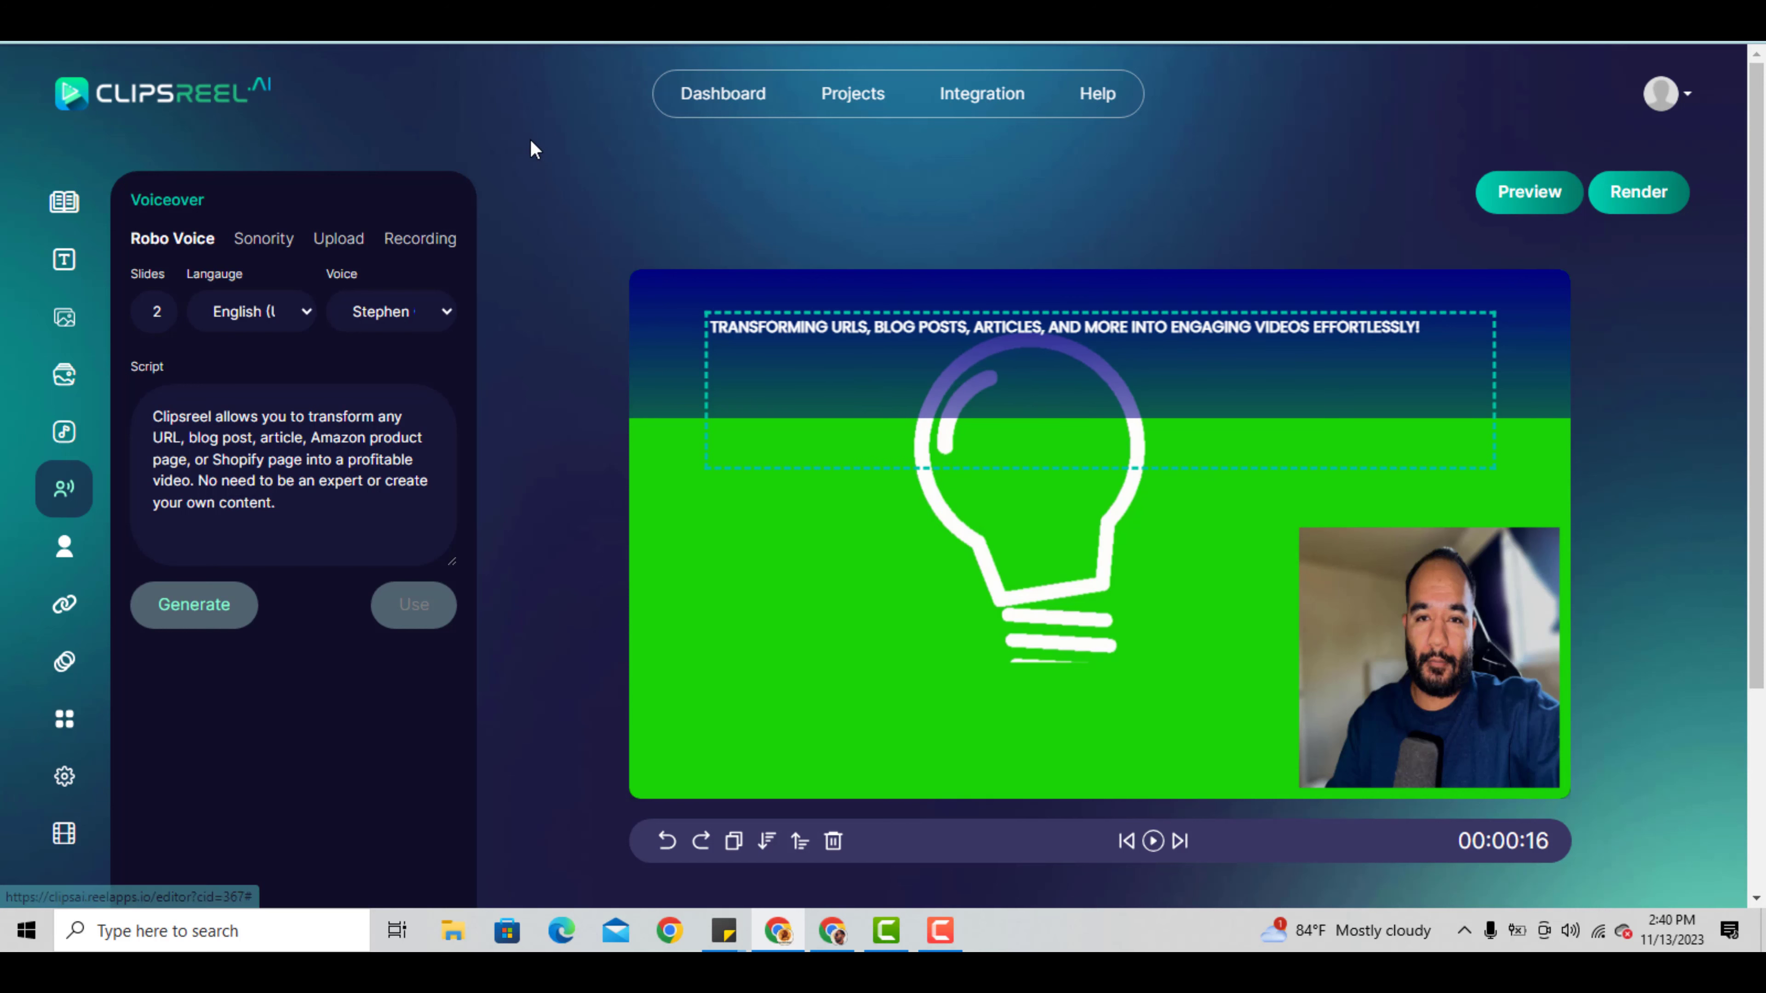
pyautogui.moveTo(574, 199)
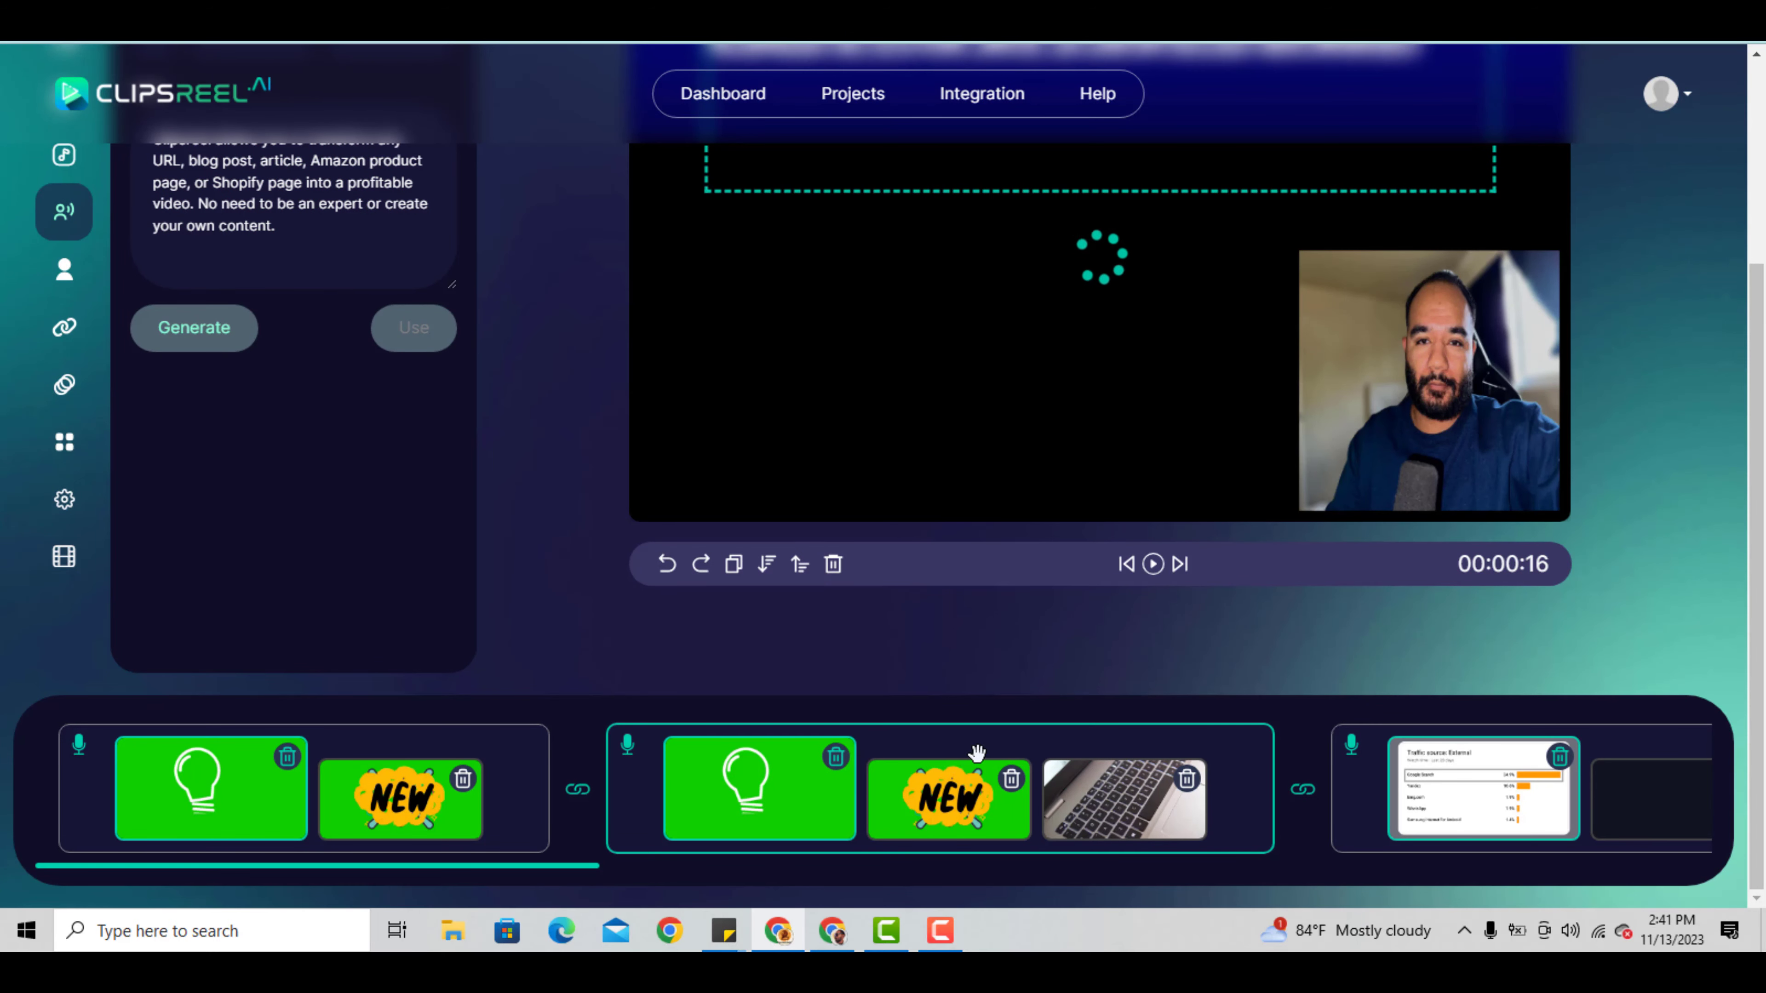
pyautogui.moveTo(576, 877)
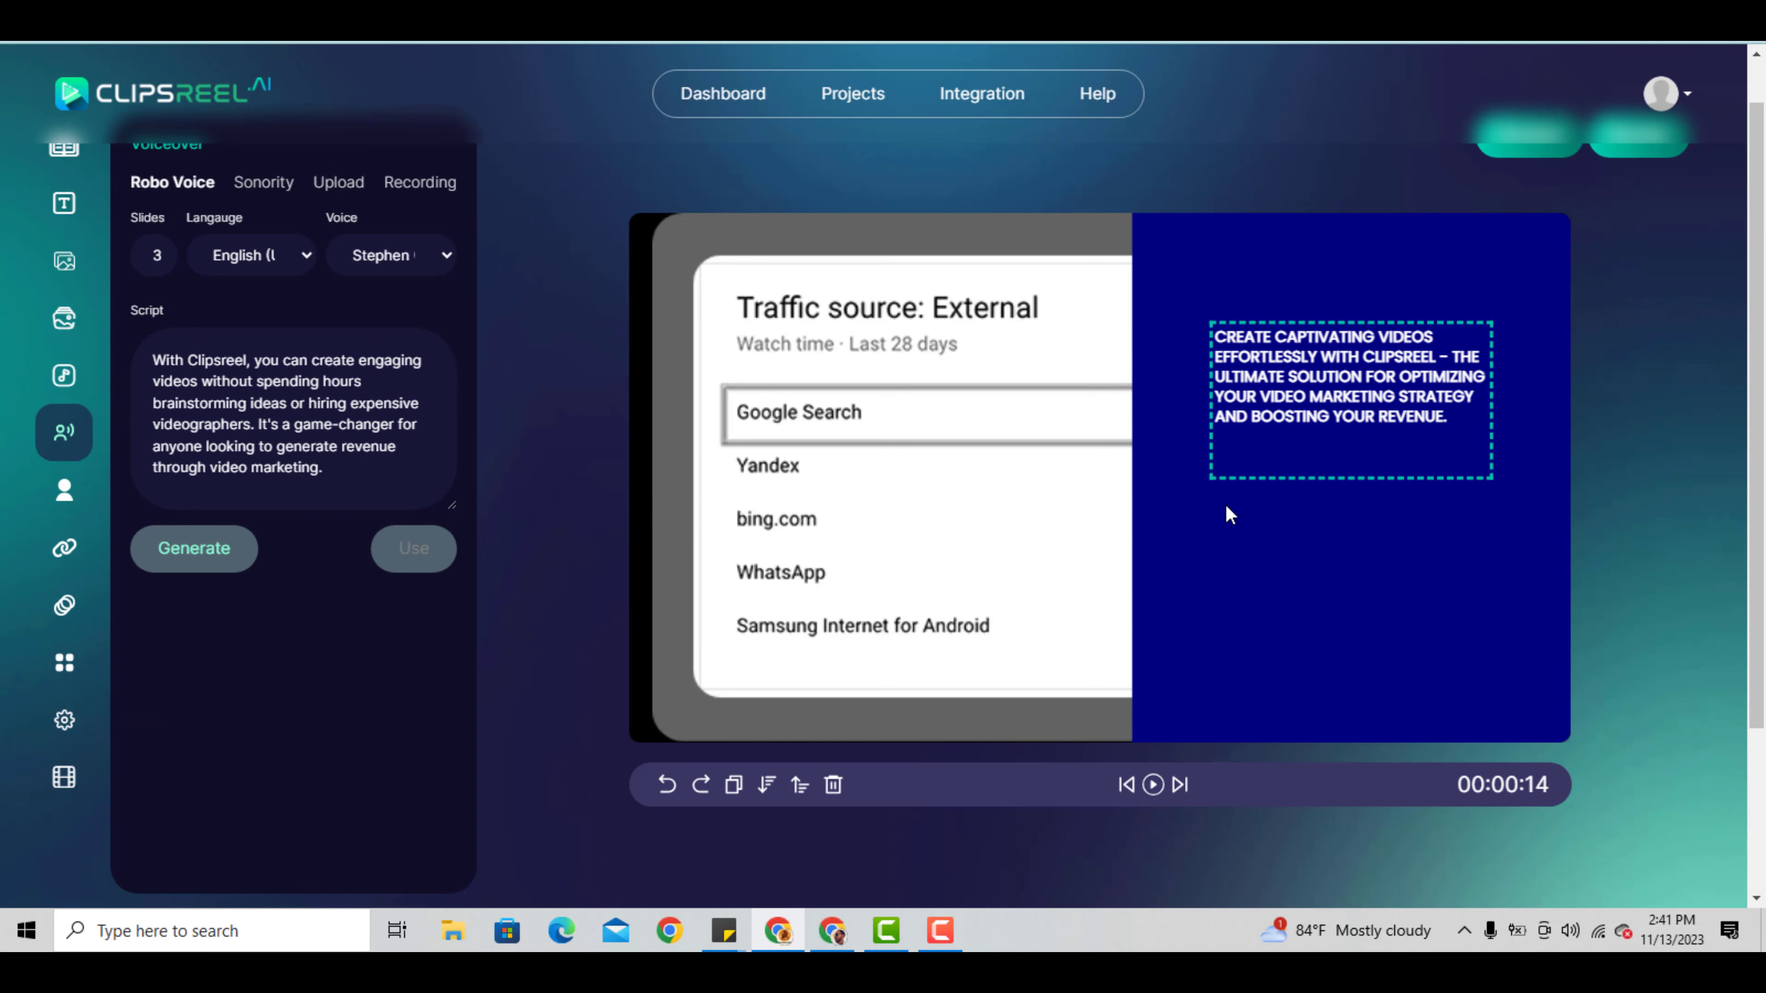
pyautogui.moveTo(568, 761)
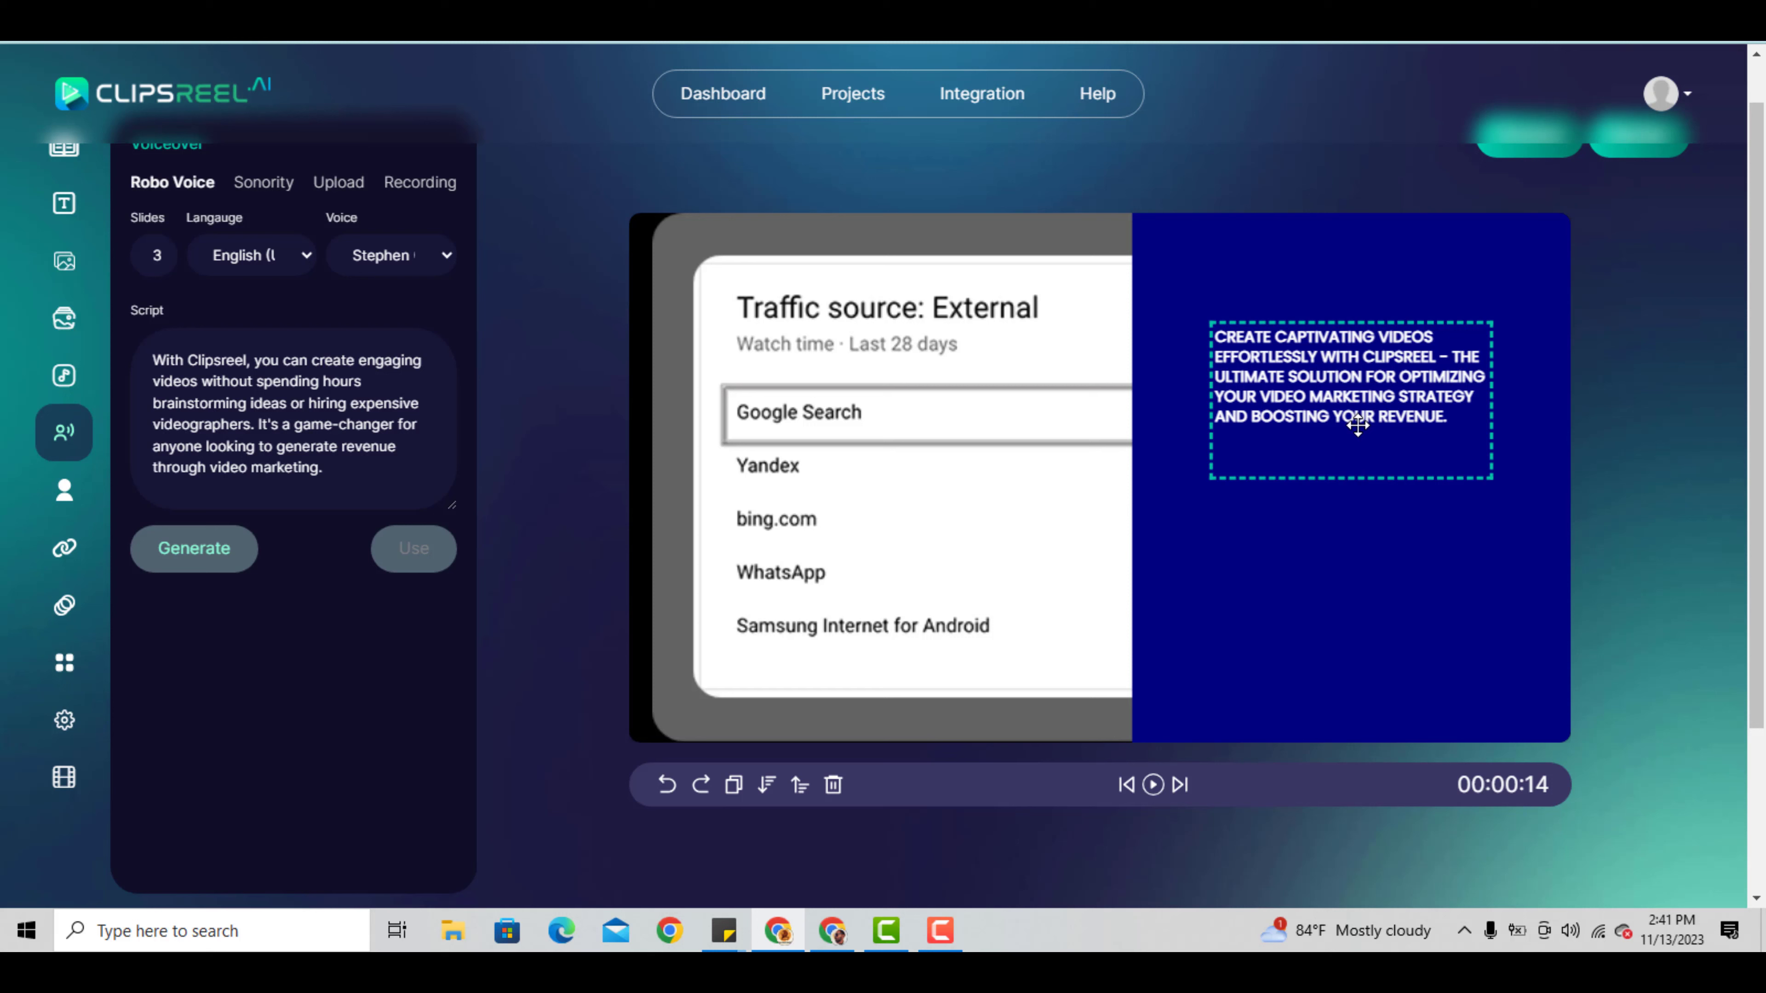
pyautogui.moveTo(583, 246)
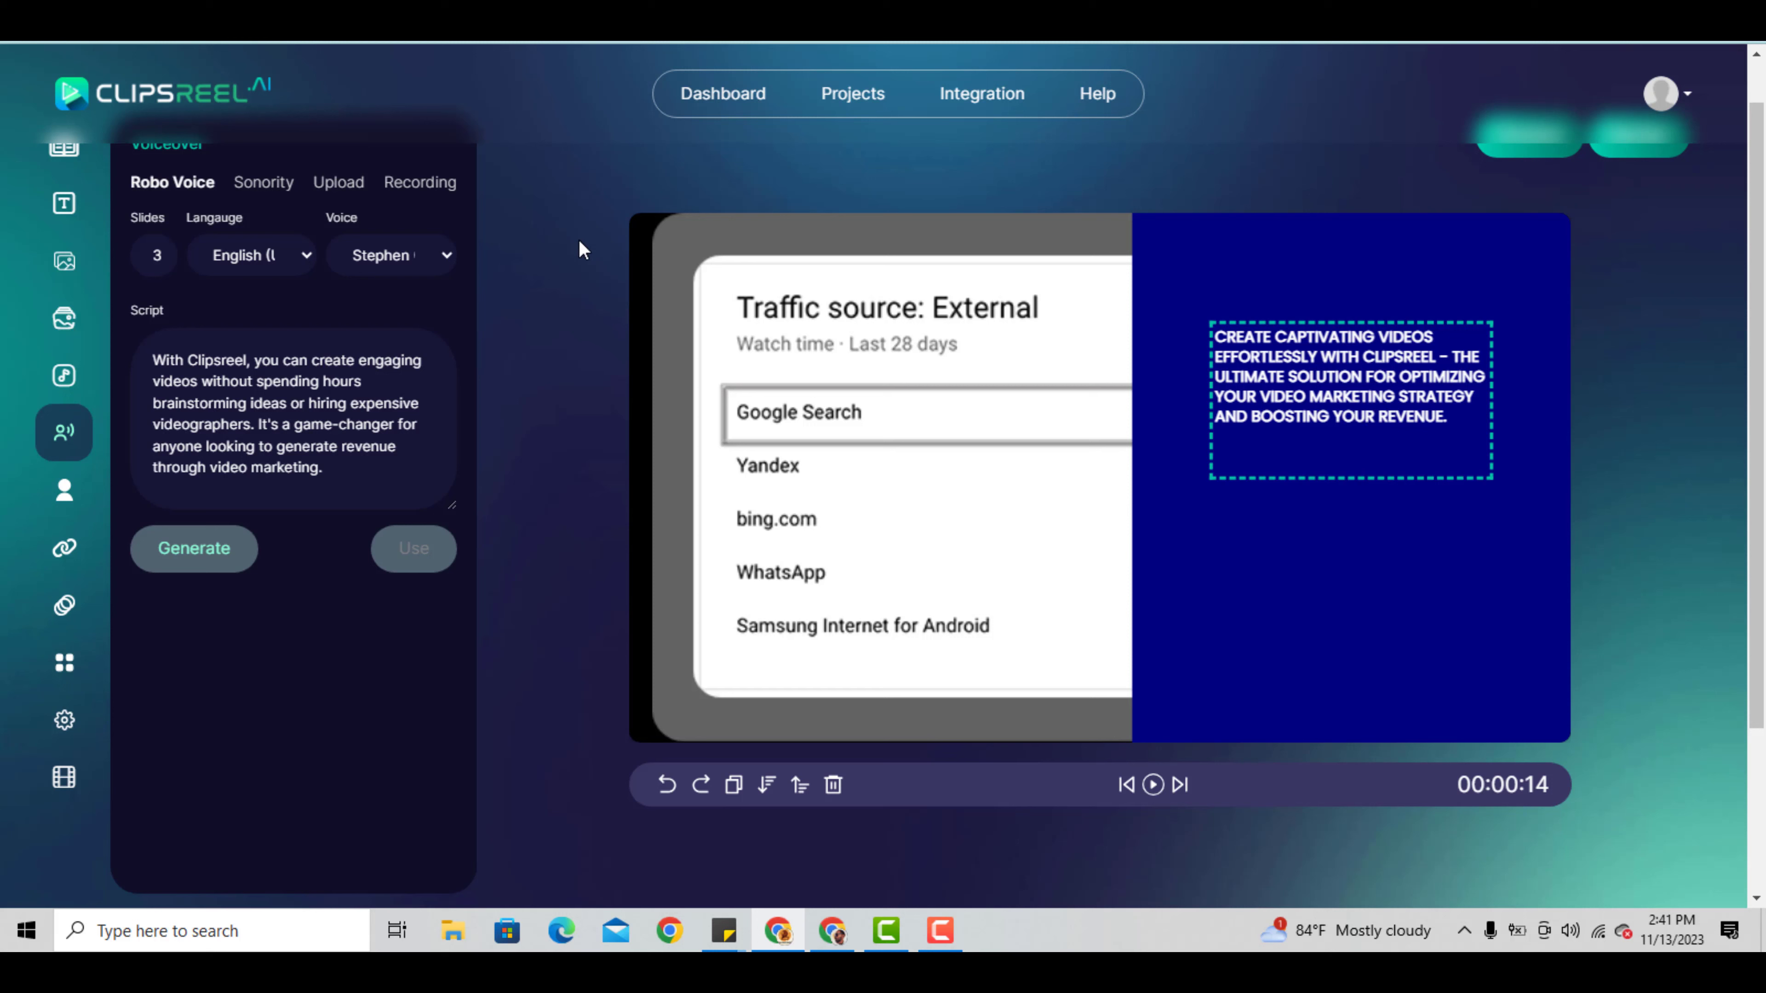
pyautogui.moveTo(568, 280)
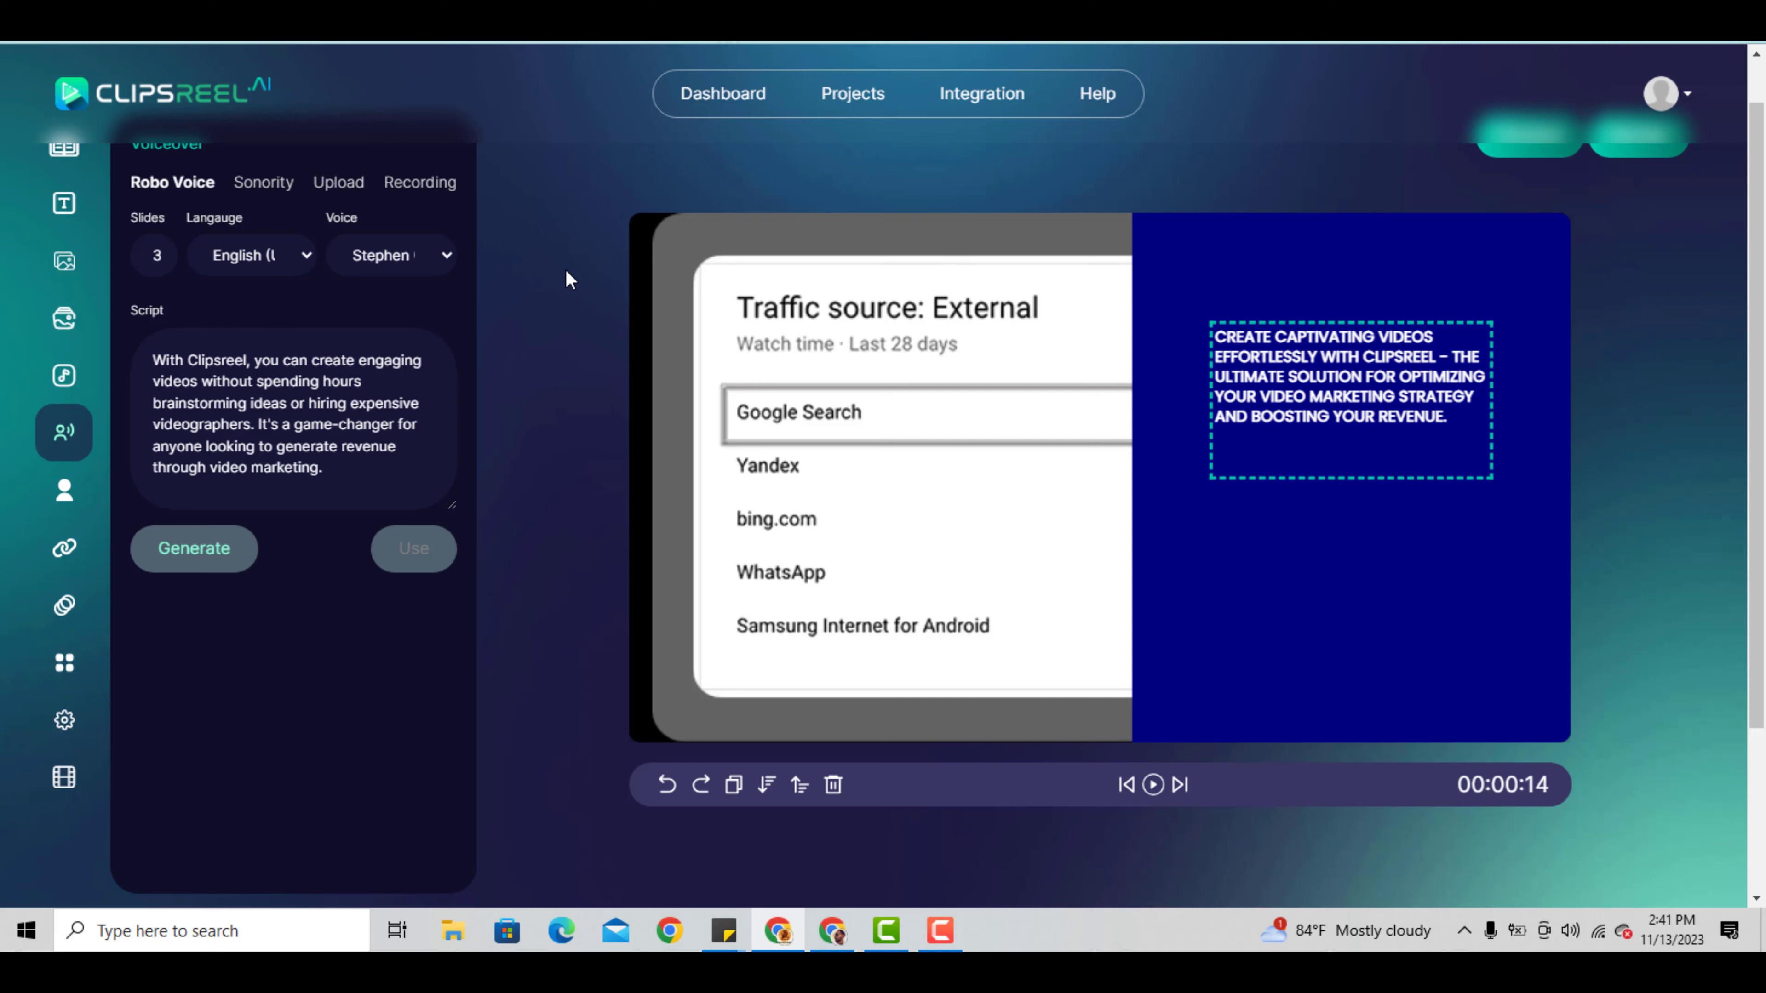
pyautogui.moveTo(581, 230)
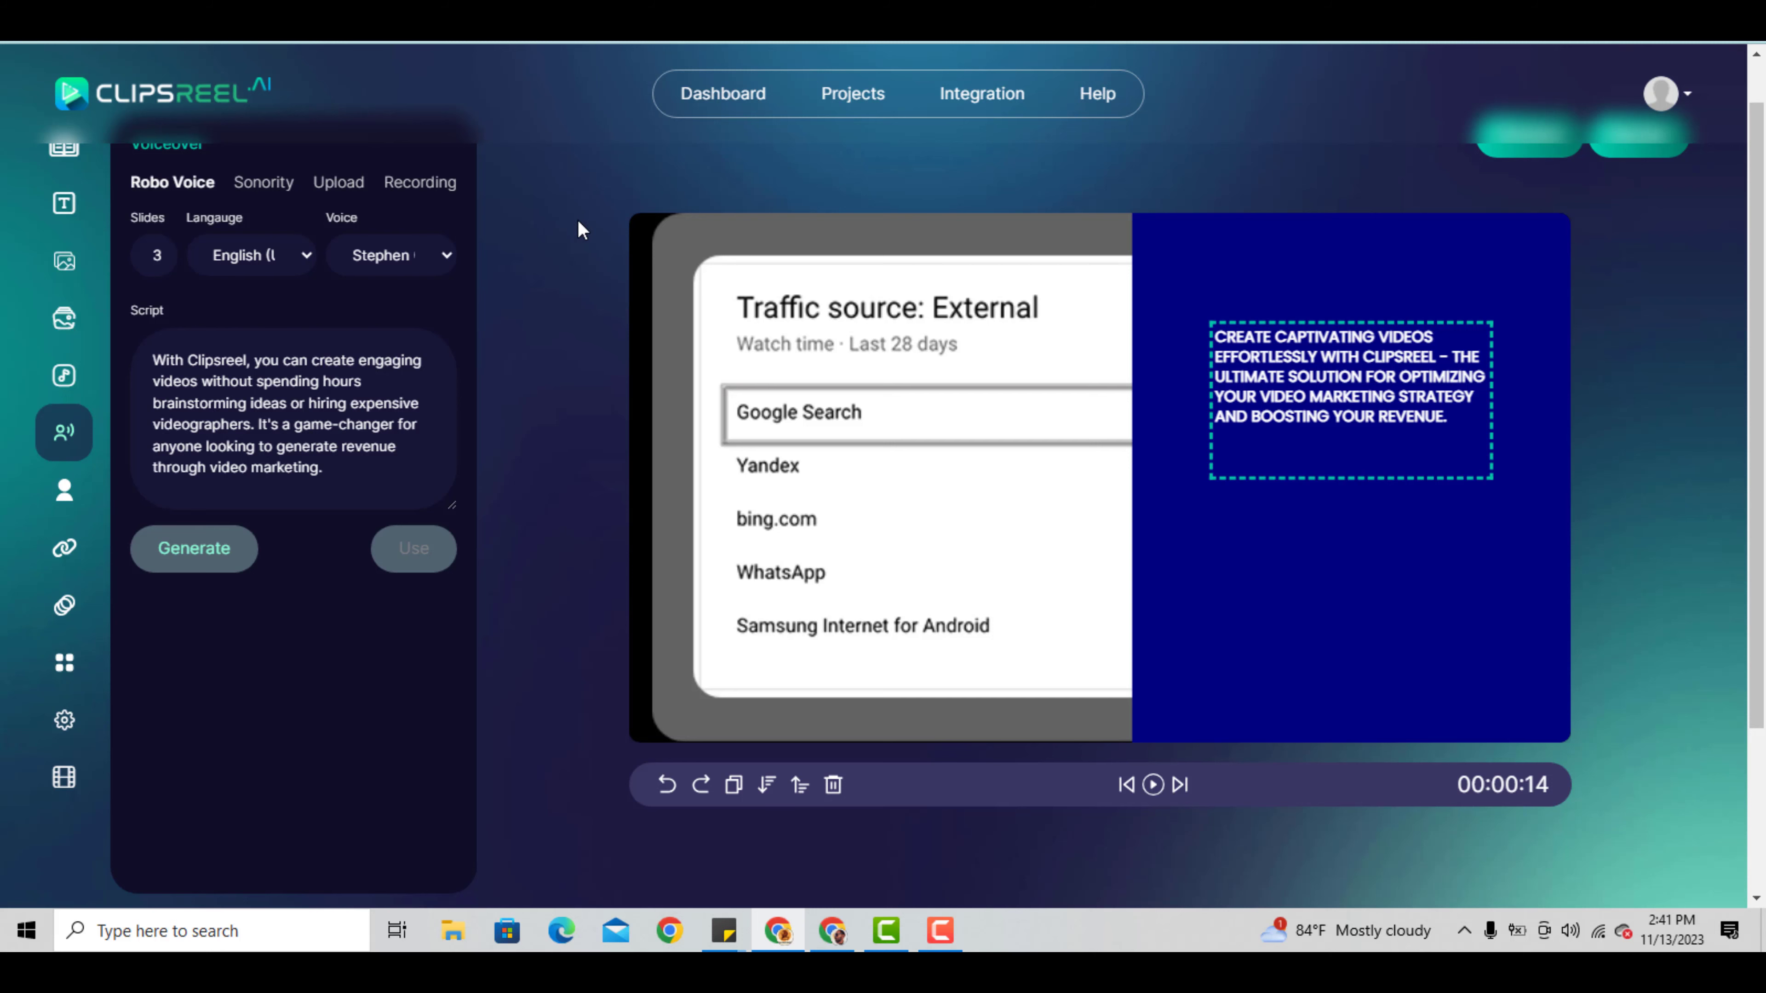
# - Scroll down to the slide timeline to reach the third slide
pyautogui.scroll(-3)
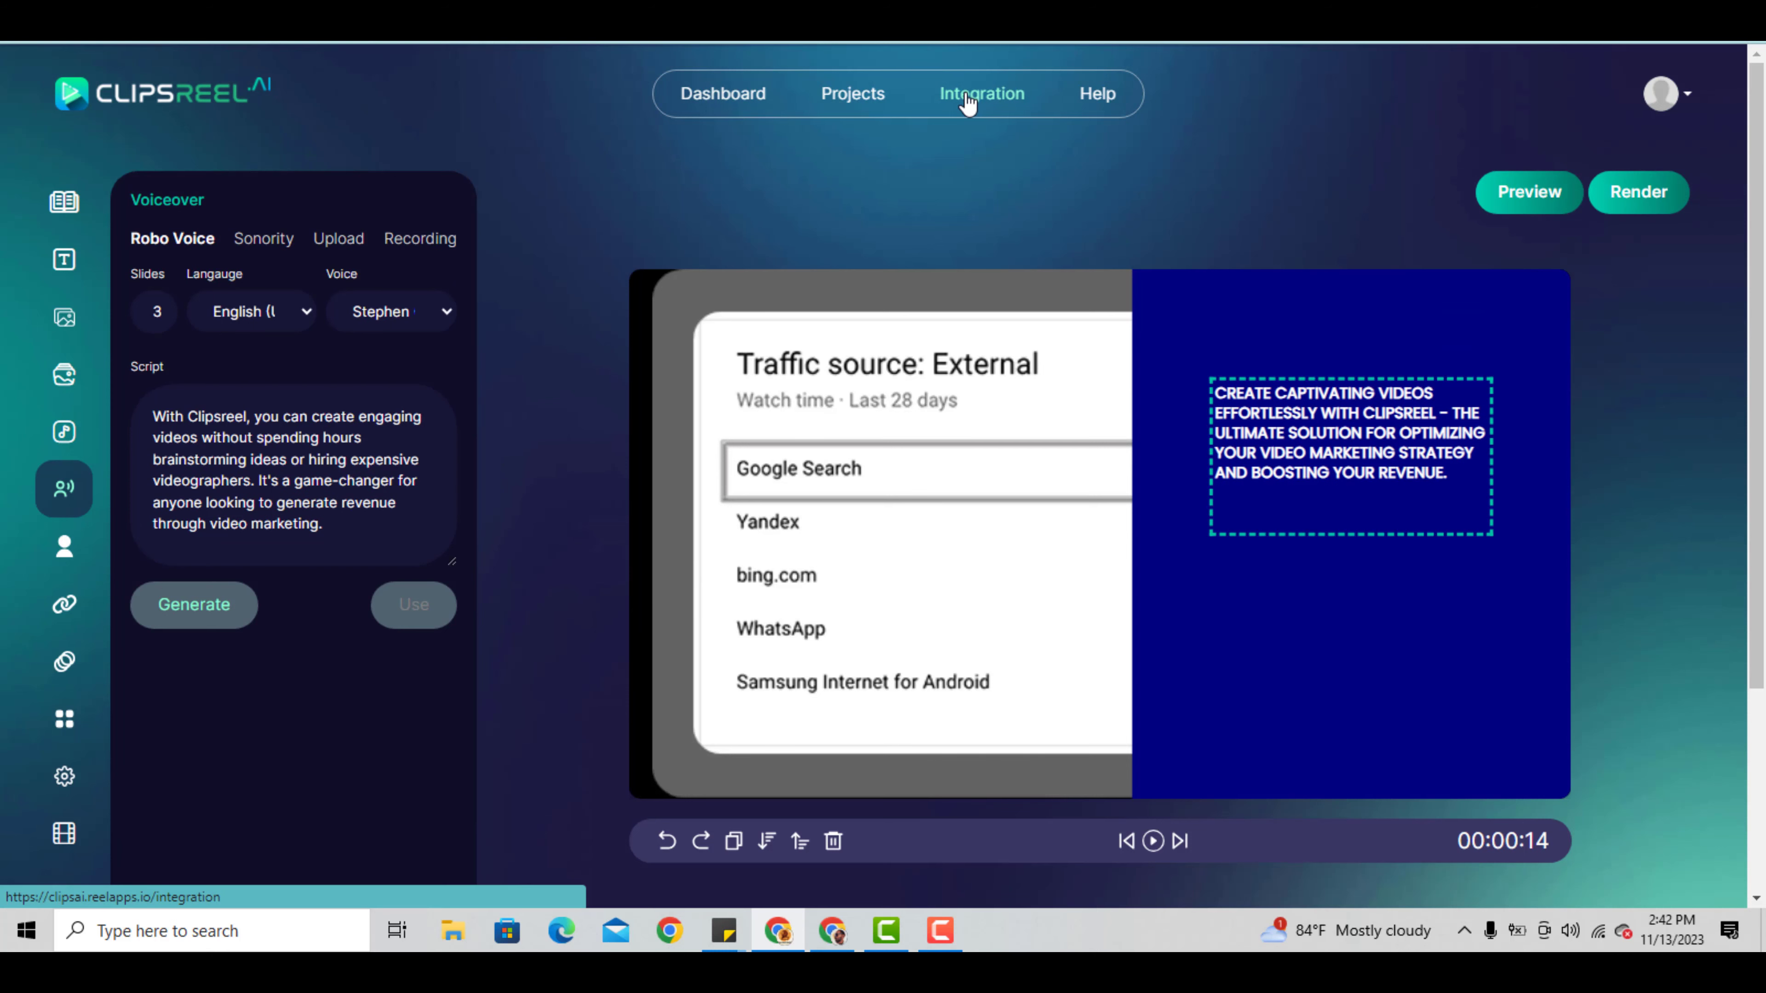
# - Browse the Integrations accounts list, then return to the Dashboard welcome page
pyautogui.click(979, 93)
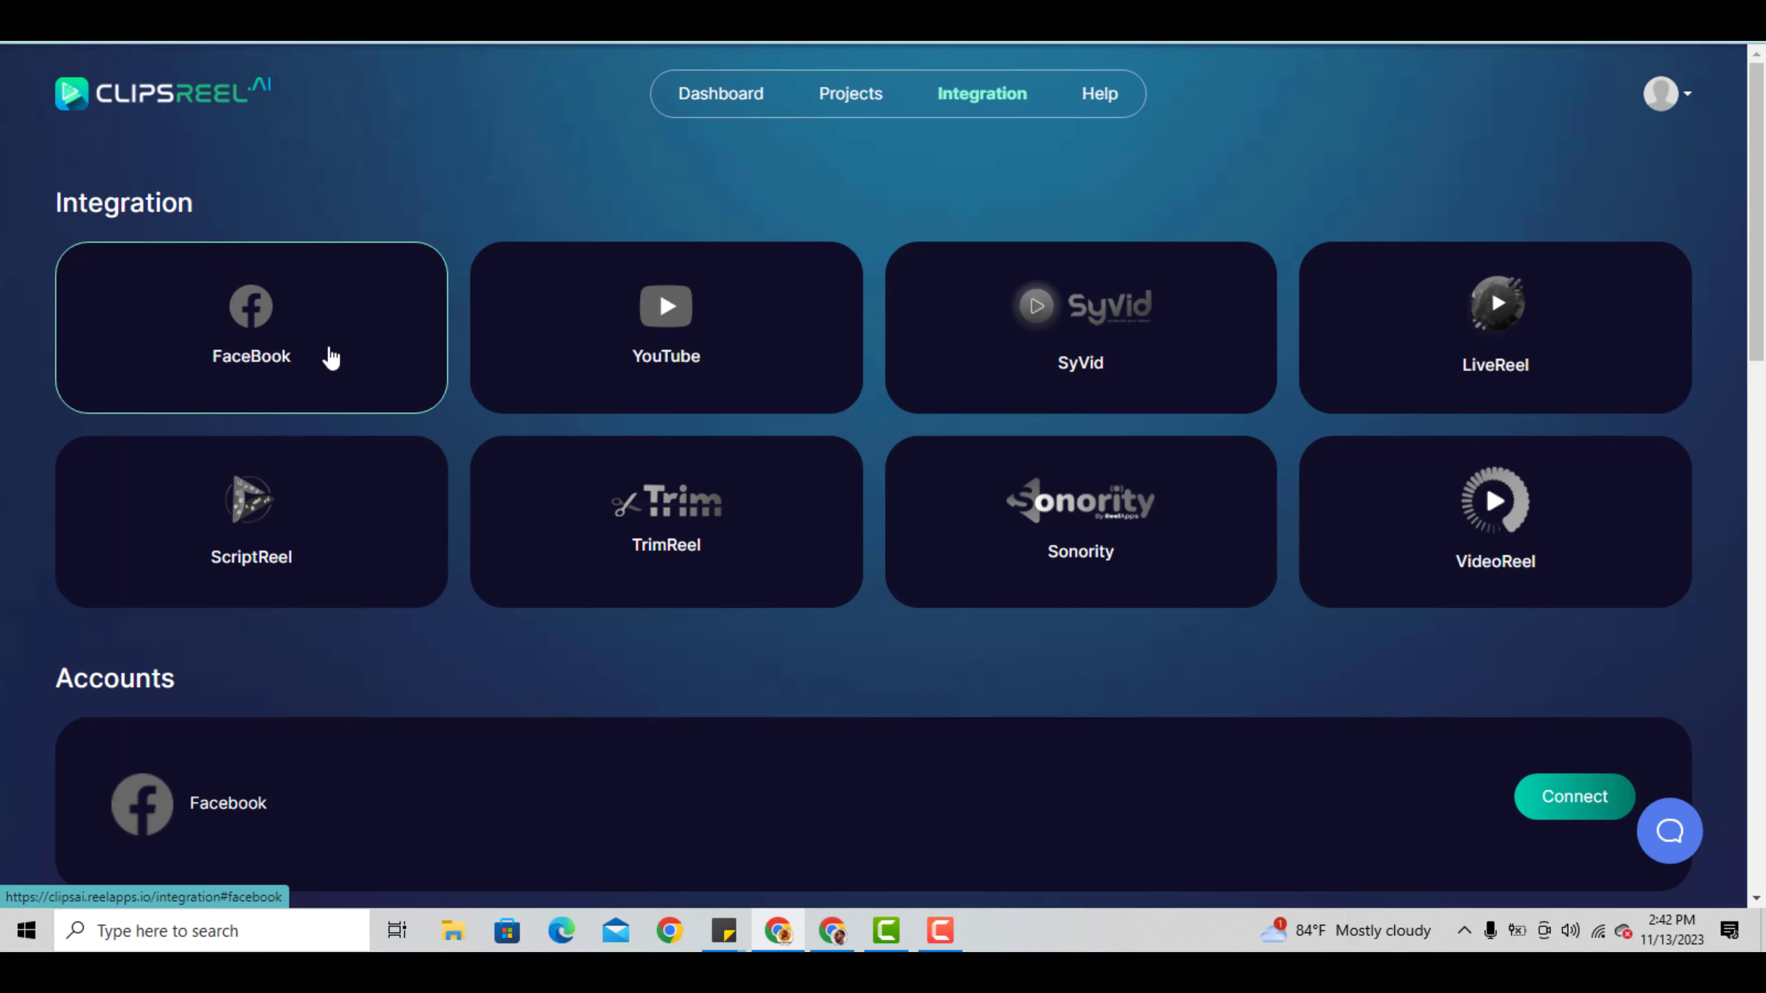
pyautogui.moveTo(1079, 552)
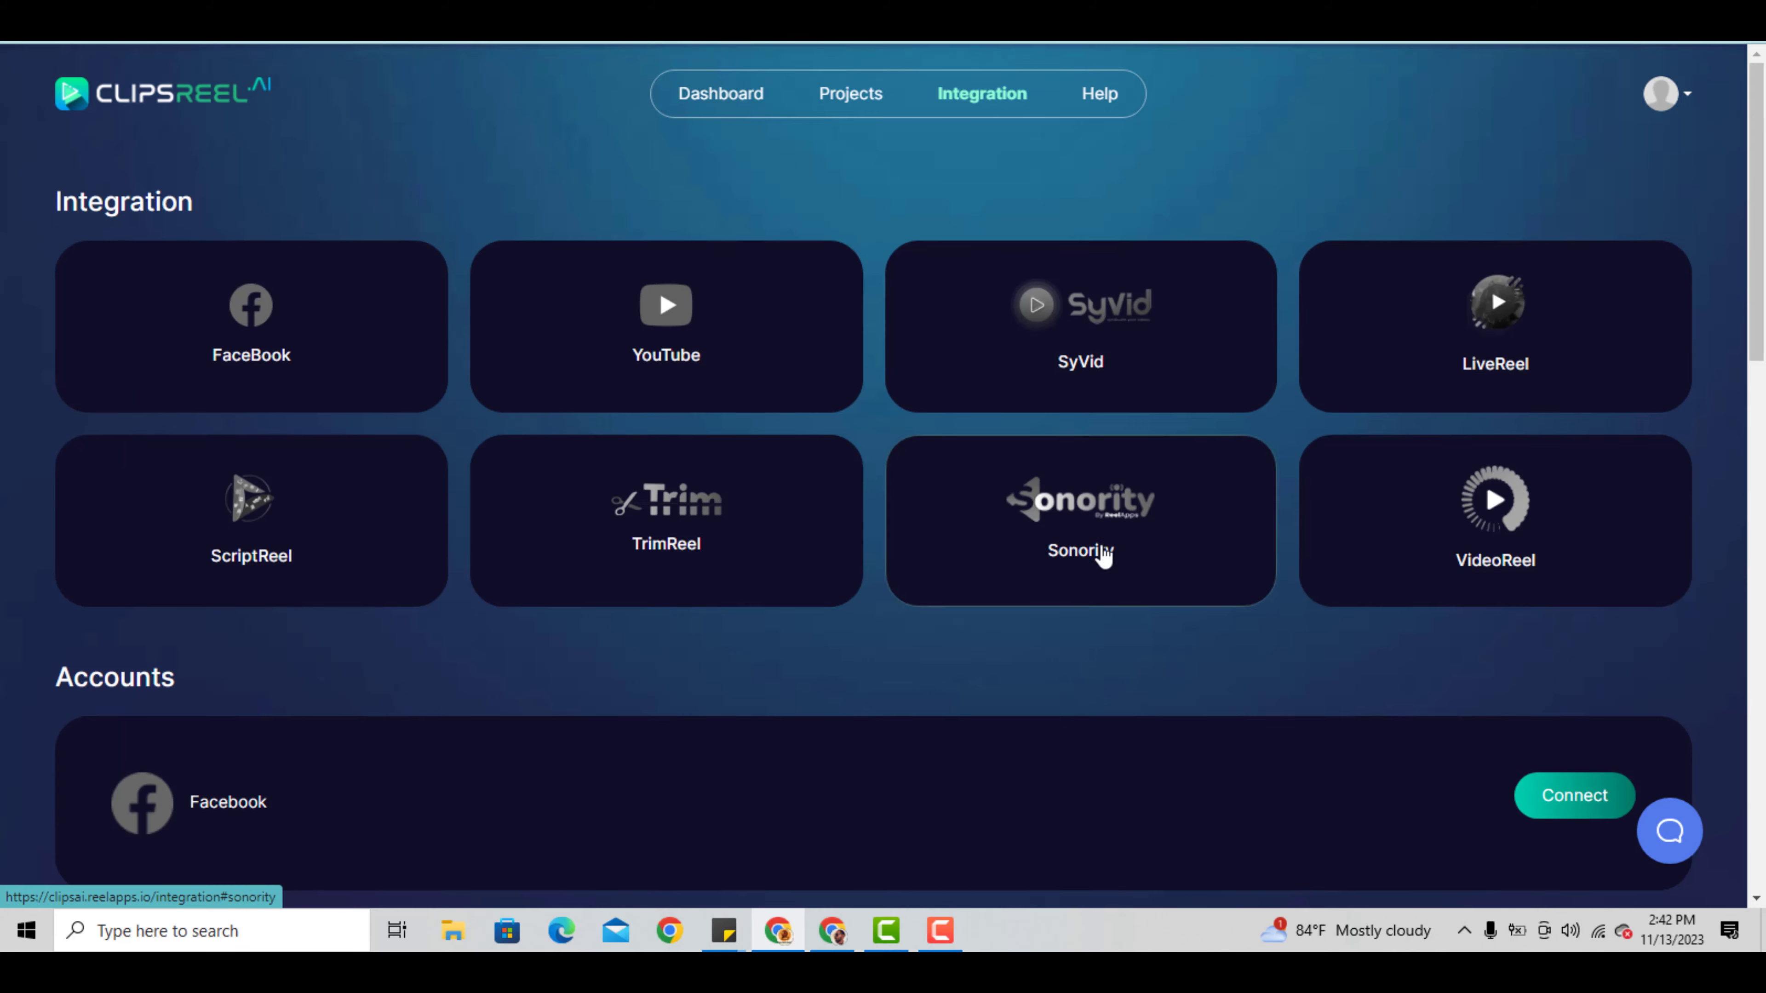
pyautogui.scroll(-3)
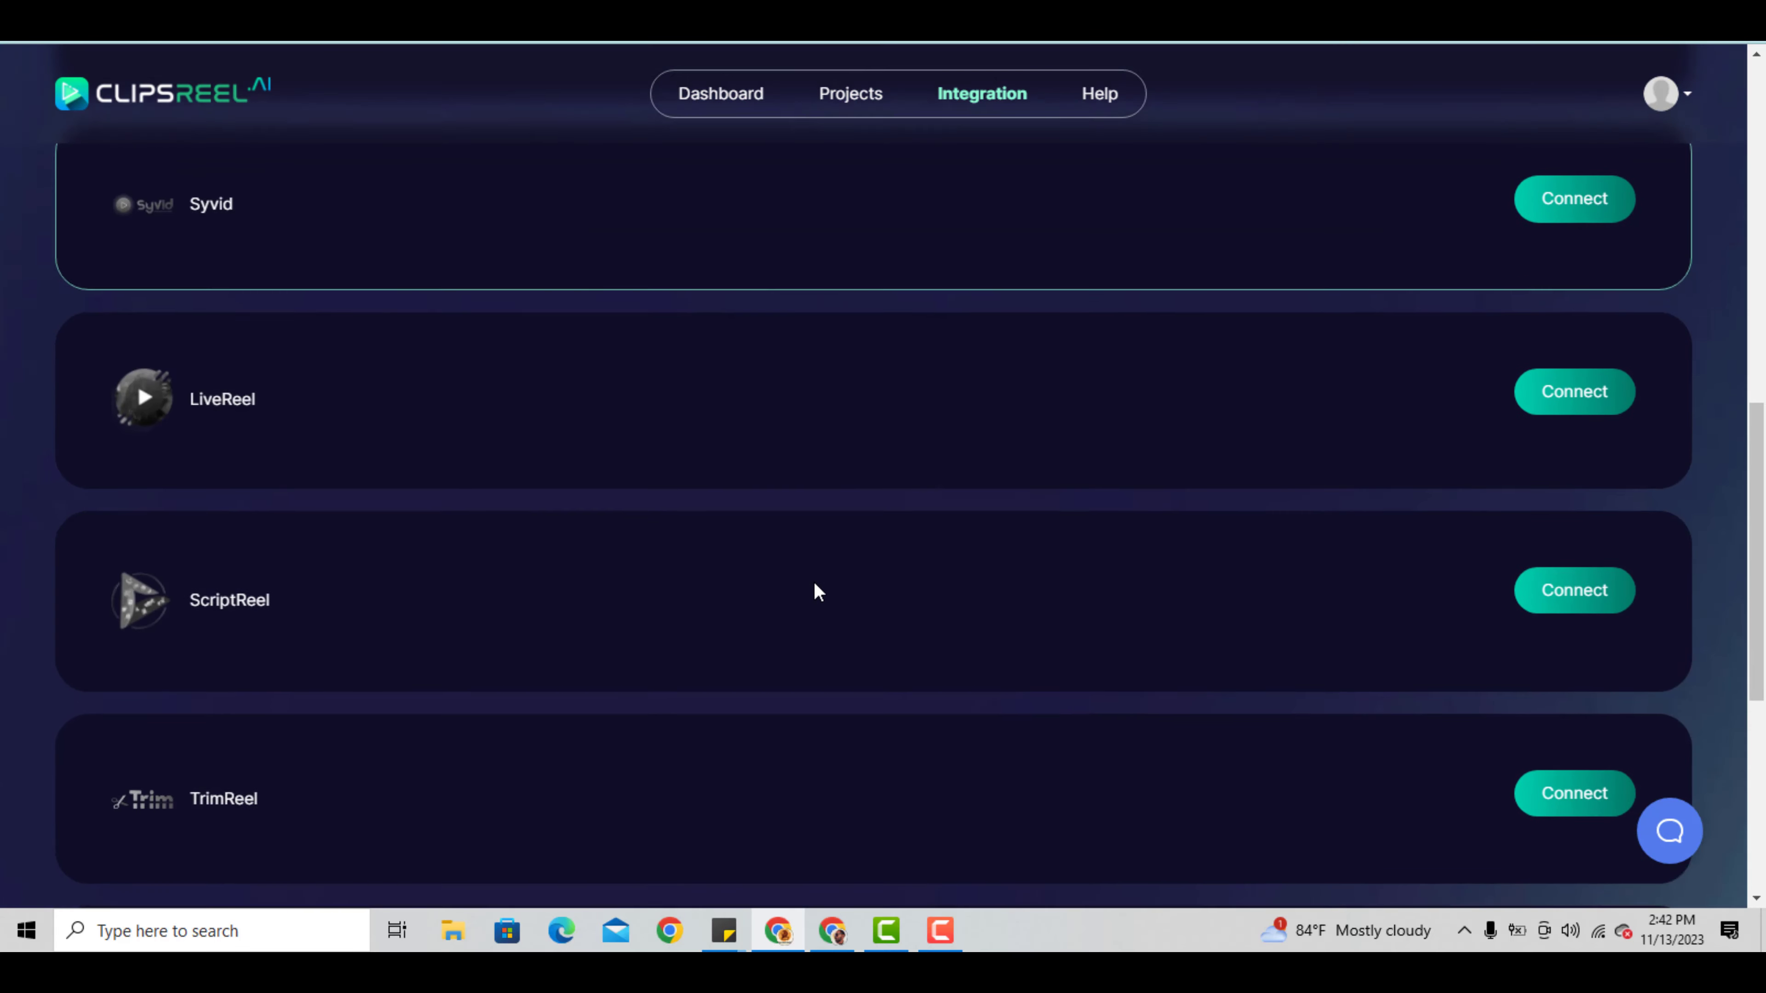
pyautogui.scroll(3)
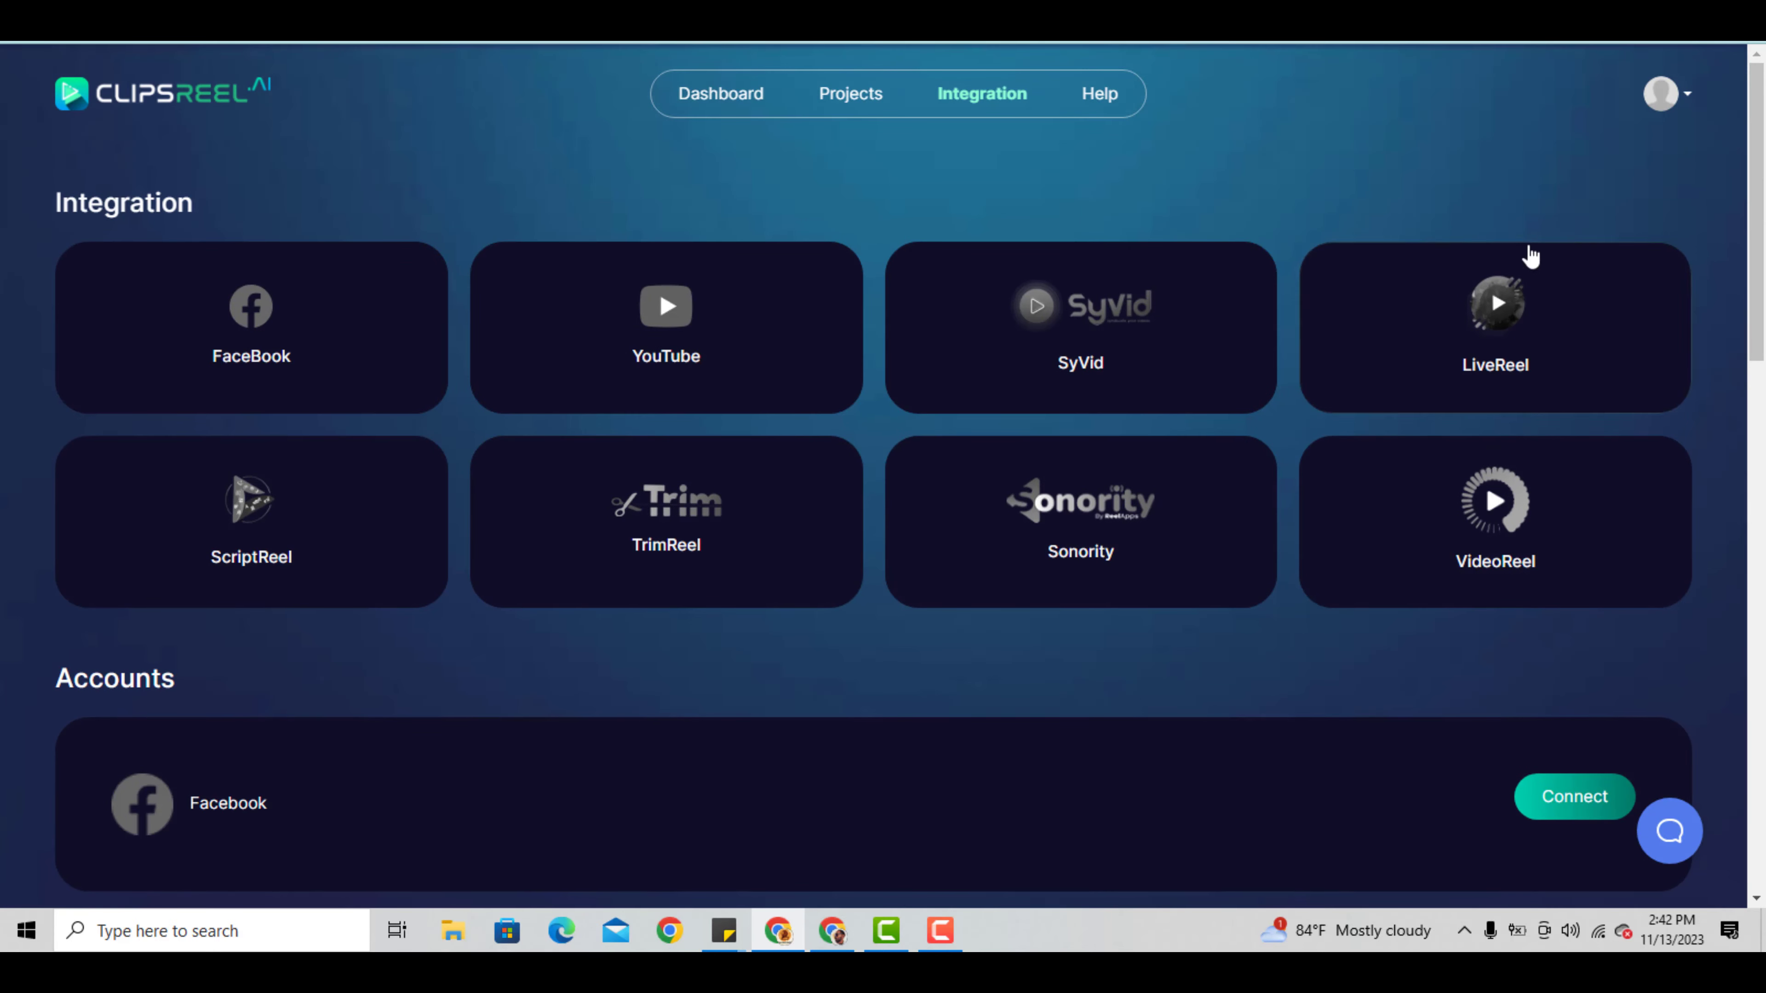
pyautogui.moveTo(752, 140)
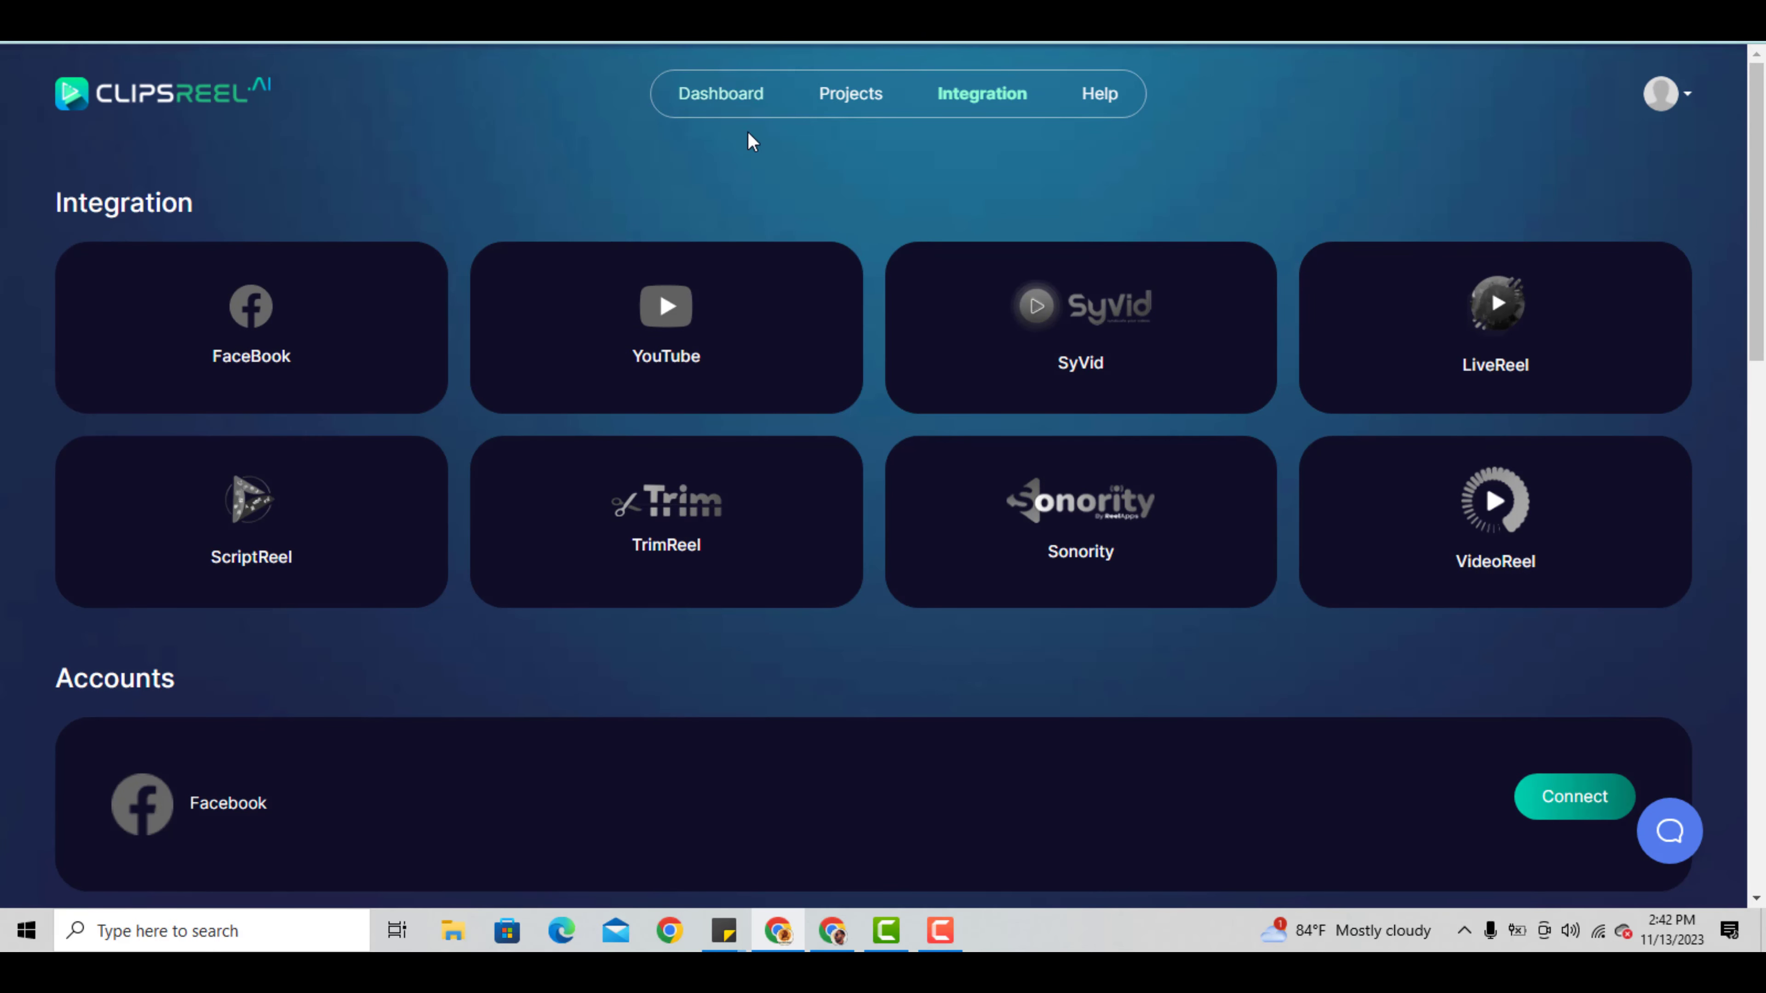
pyautogui.click(722, 94)
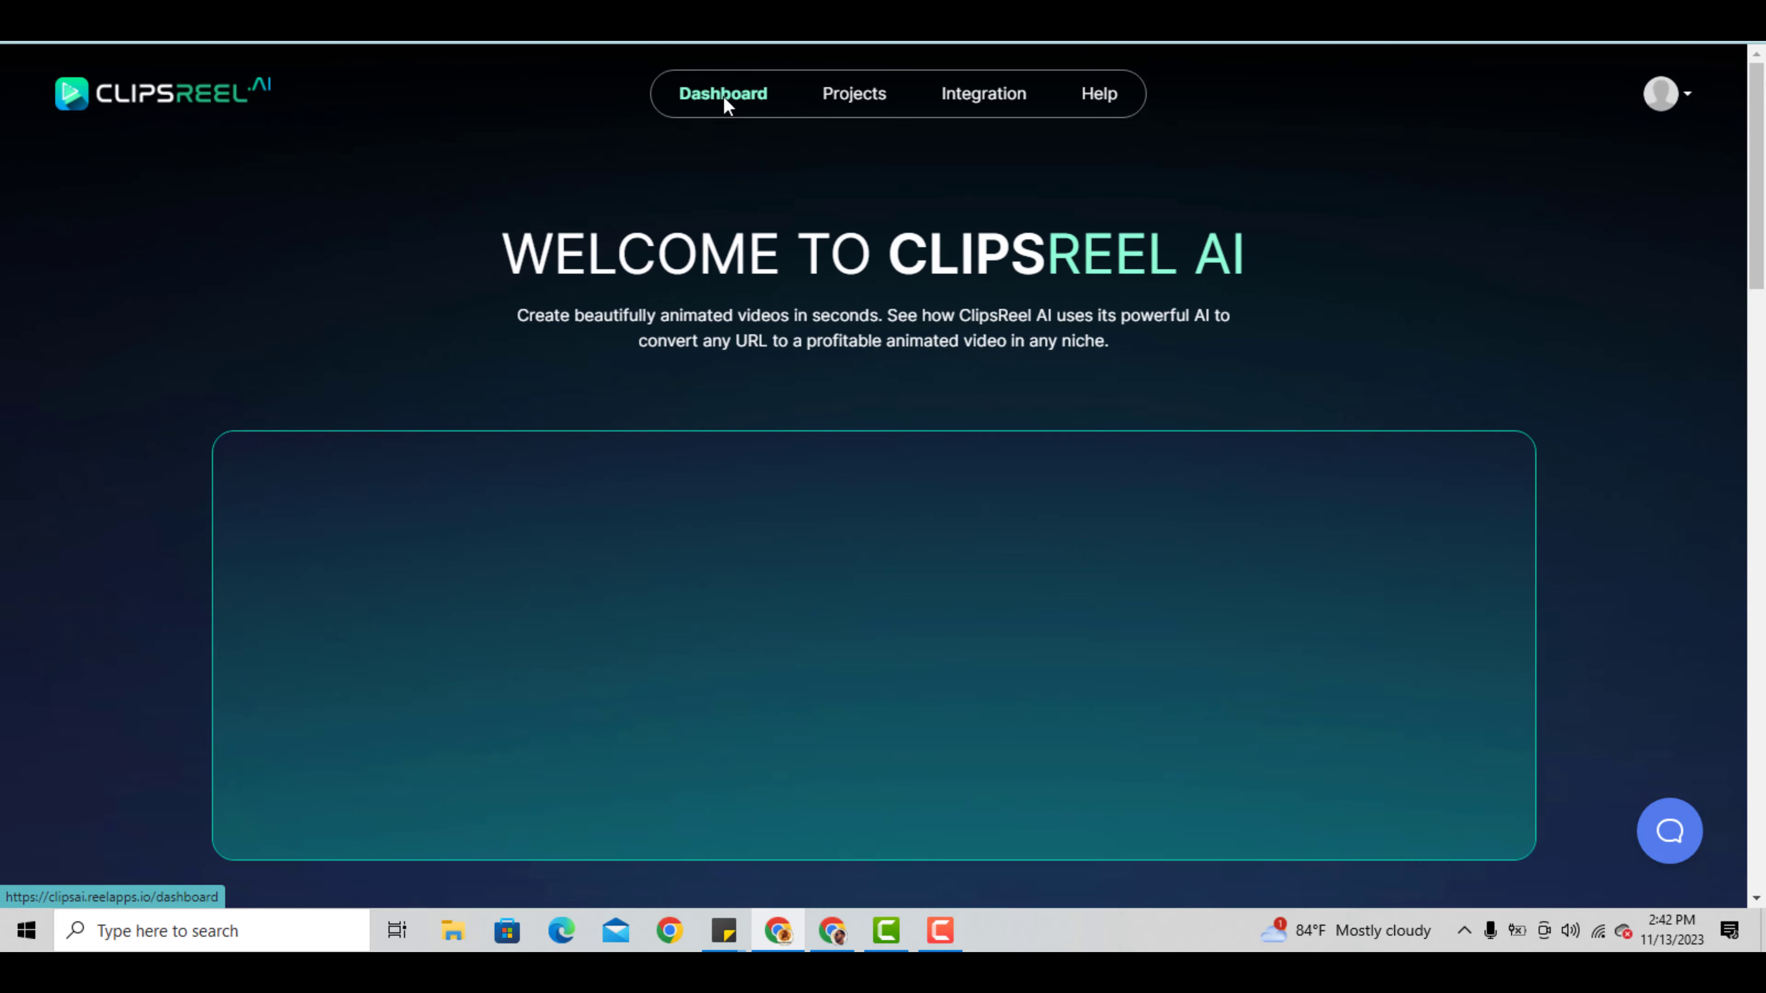